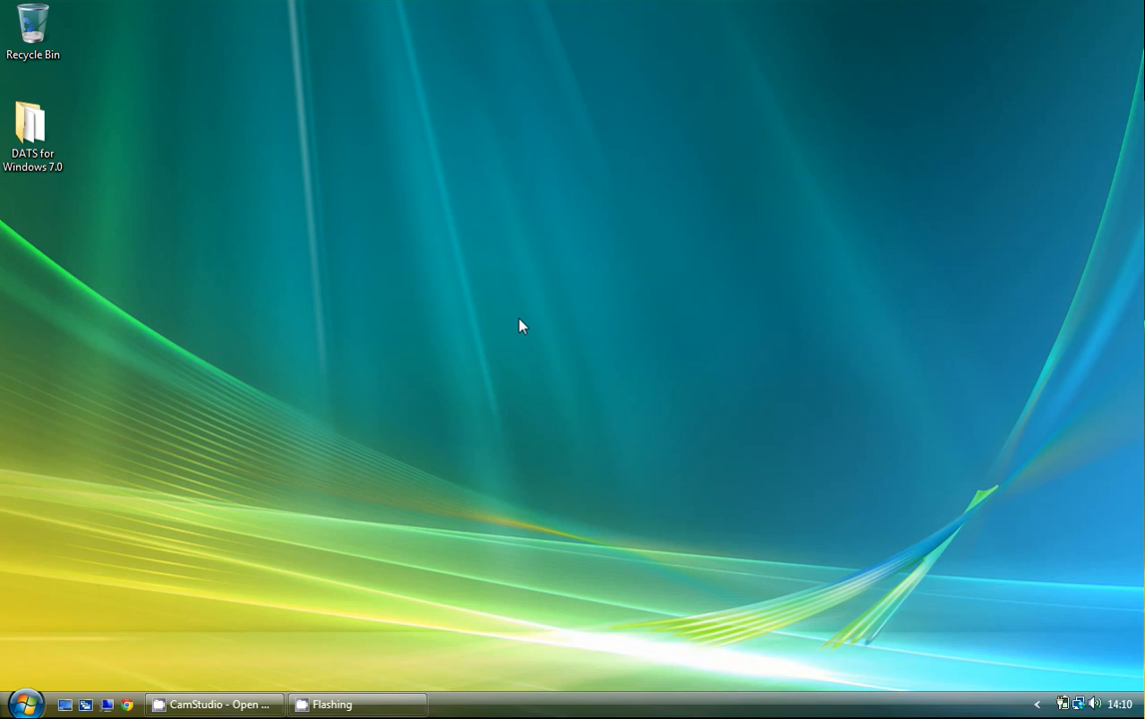
mouse_move(98, 164)
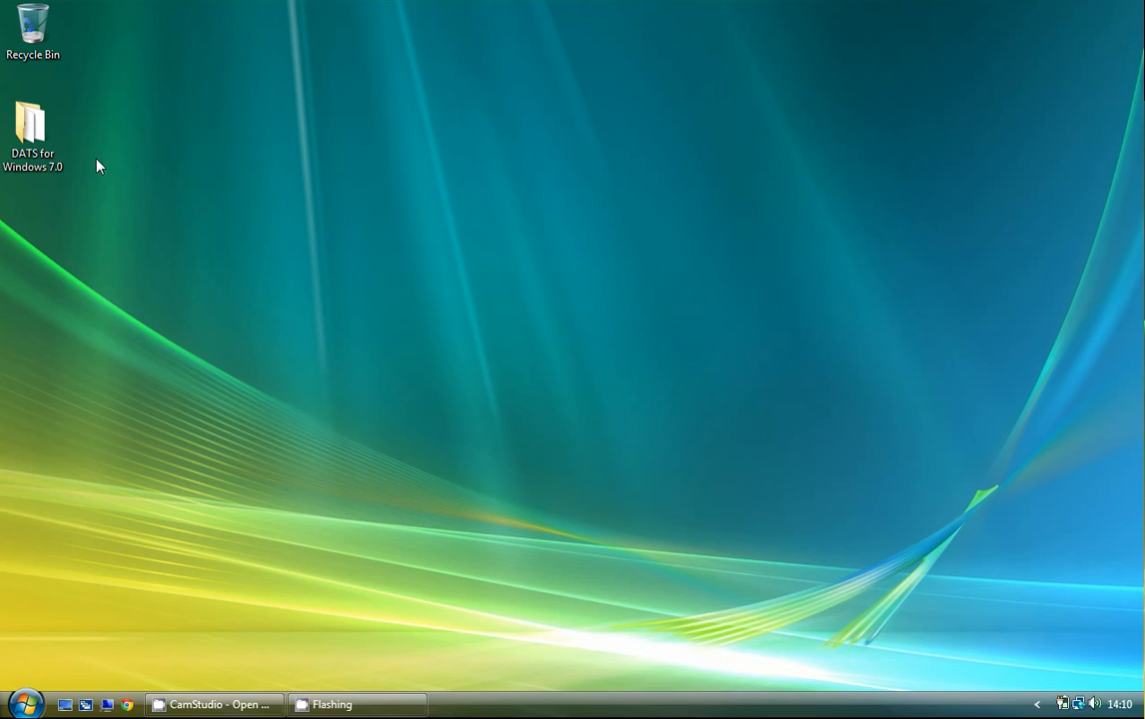
Launch DATS Analysis from the DATS for Windows 7.0 folder and dismiss its interface notice.
double_click(32, 122)
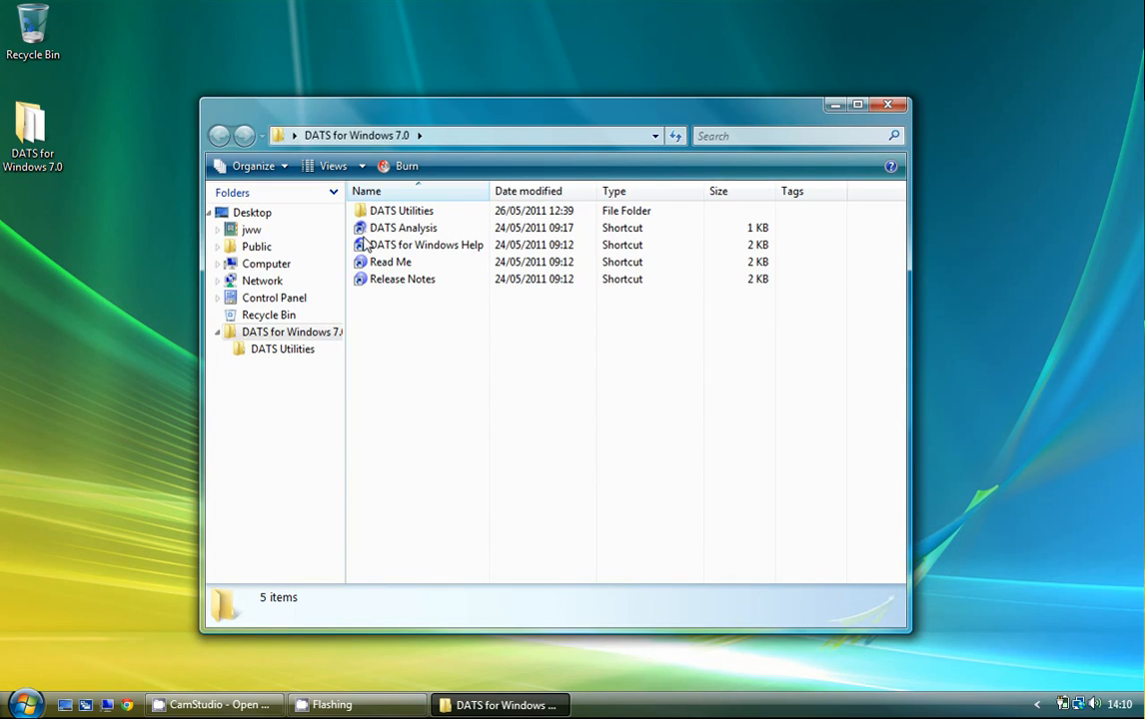
double_click(402, 228)
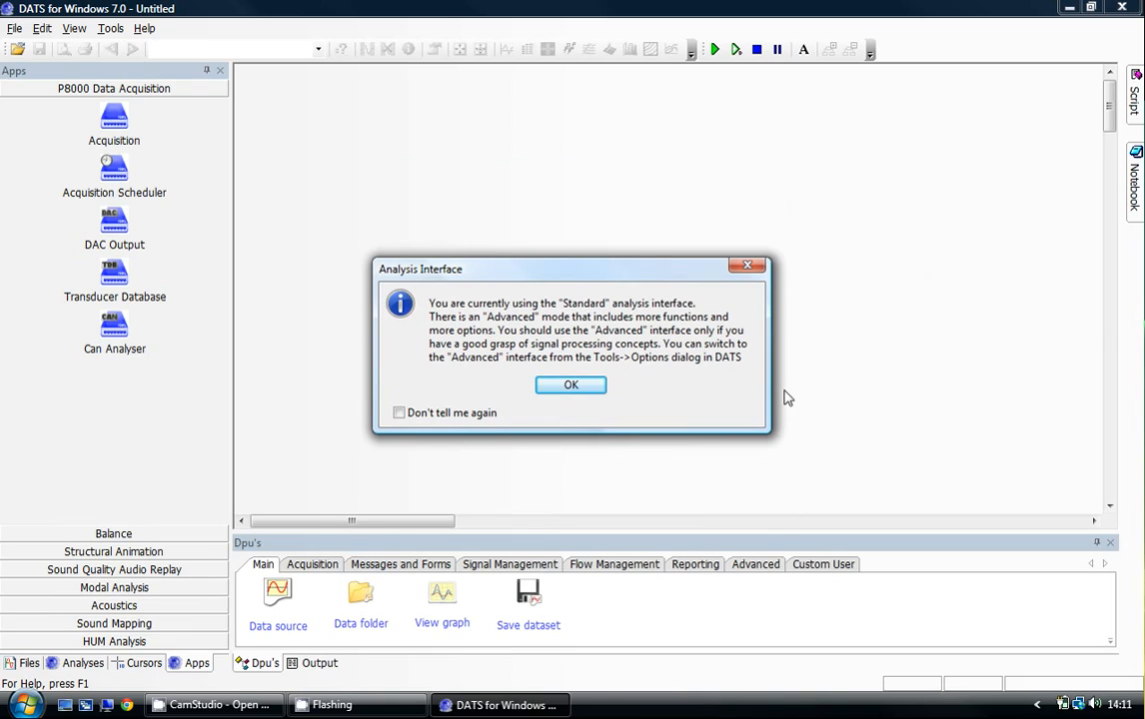
click(571, 384)
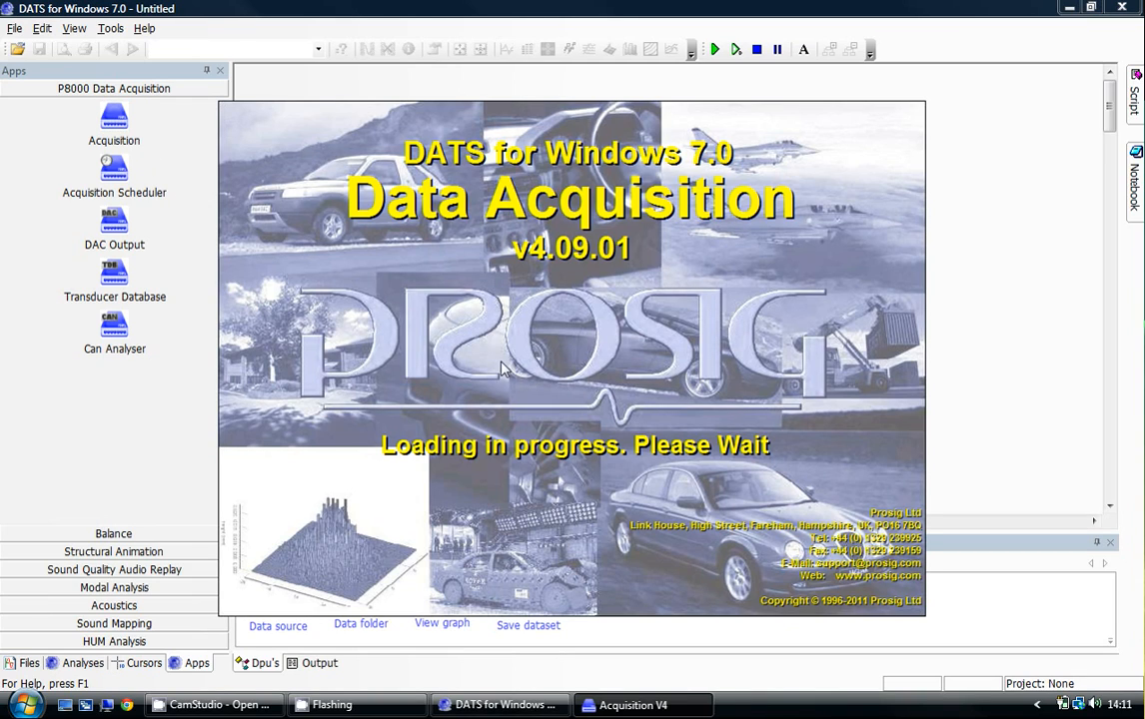
mouse_move(981, 377)
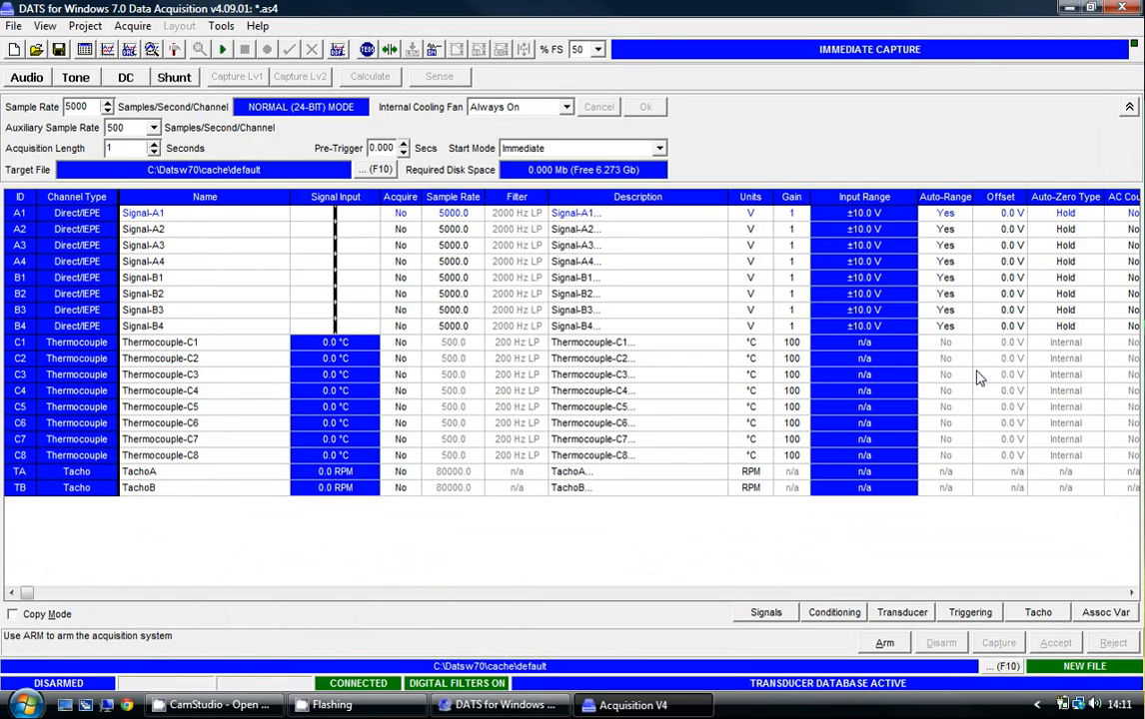
mouse_move(238, 218)
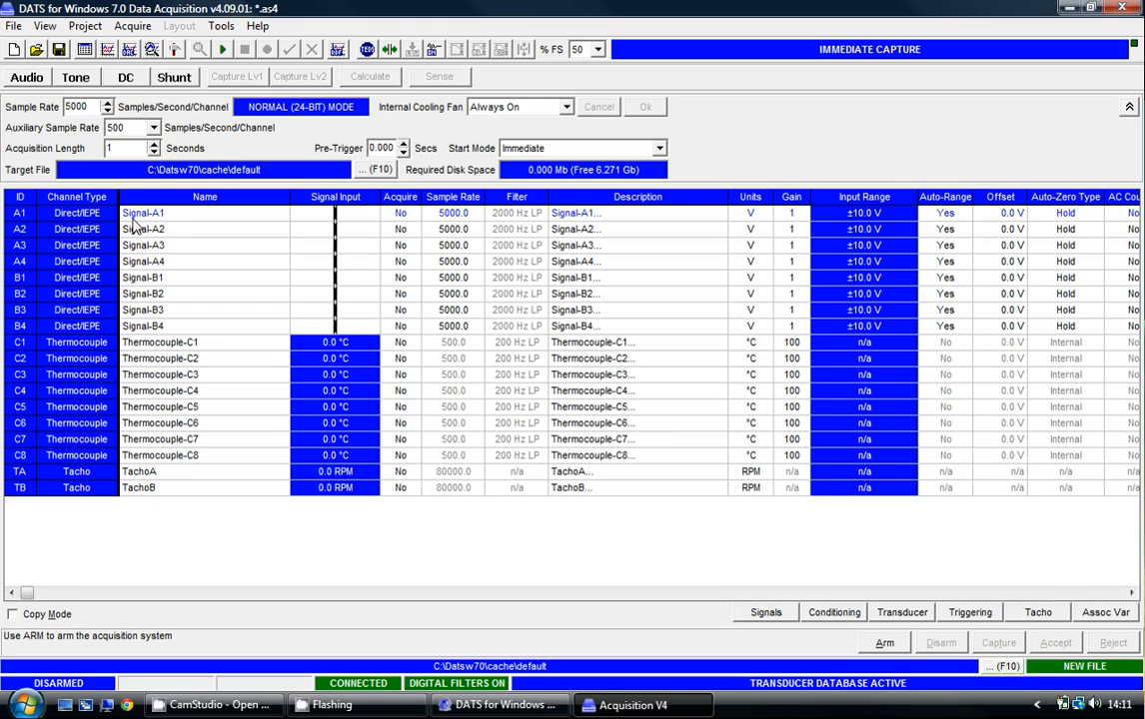
mouse_move(170, 244)
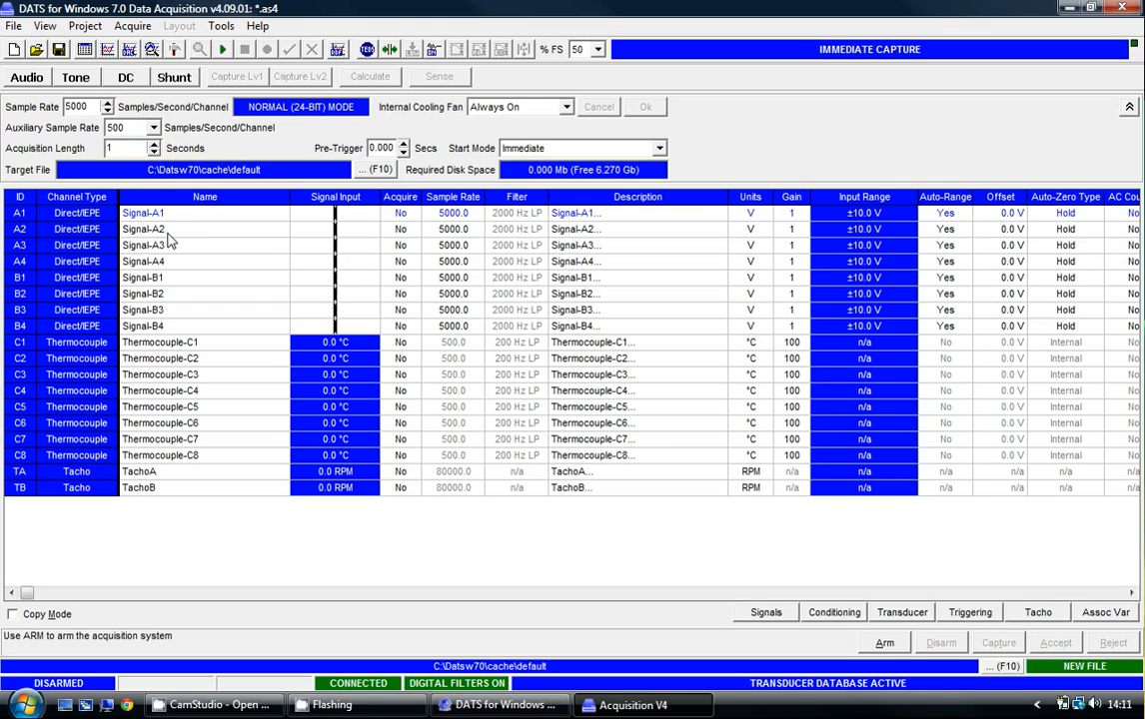
mouse_move(108, 228)
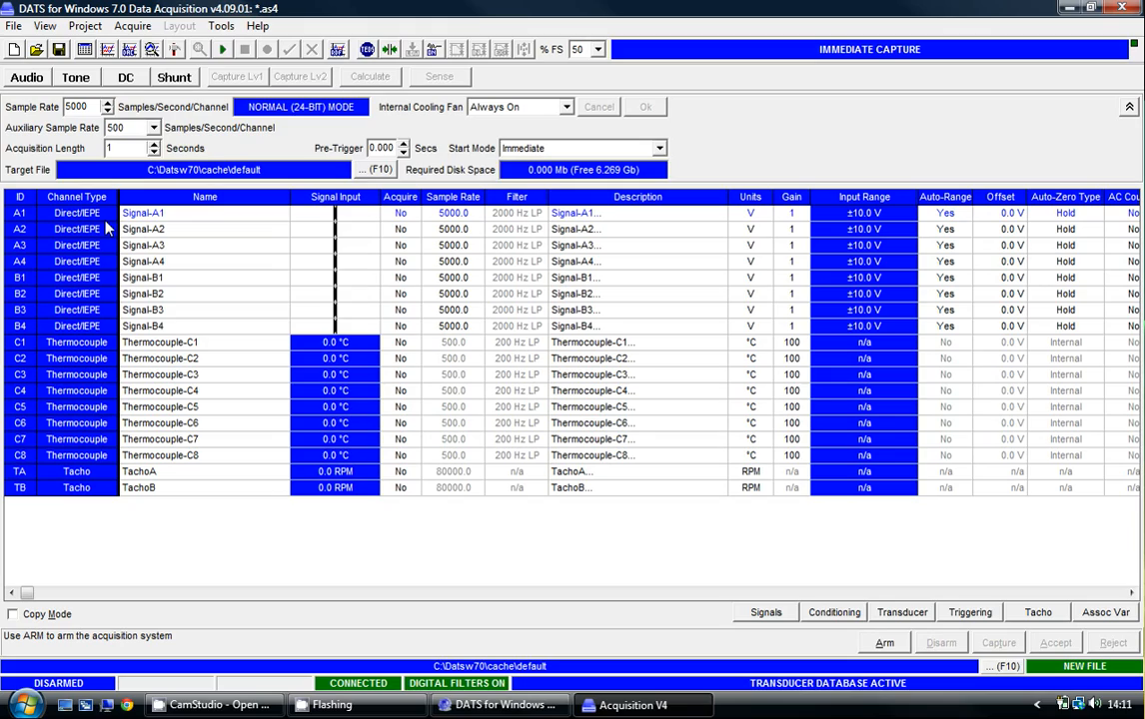
mouse_move(32, 216)
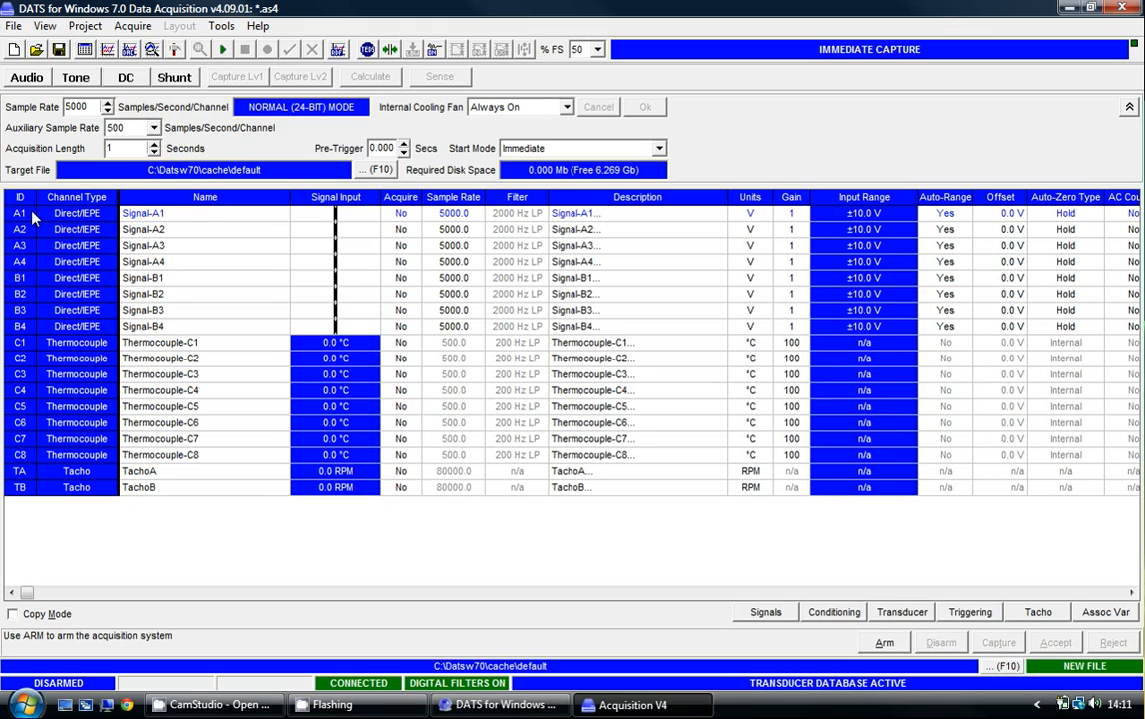
mouse_move(28, 315)
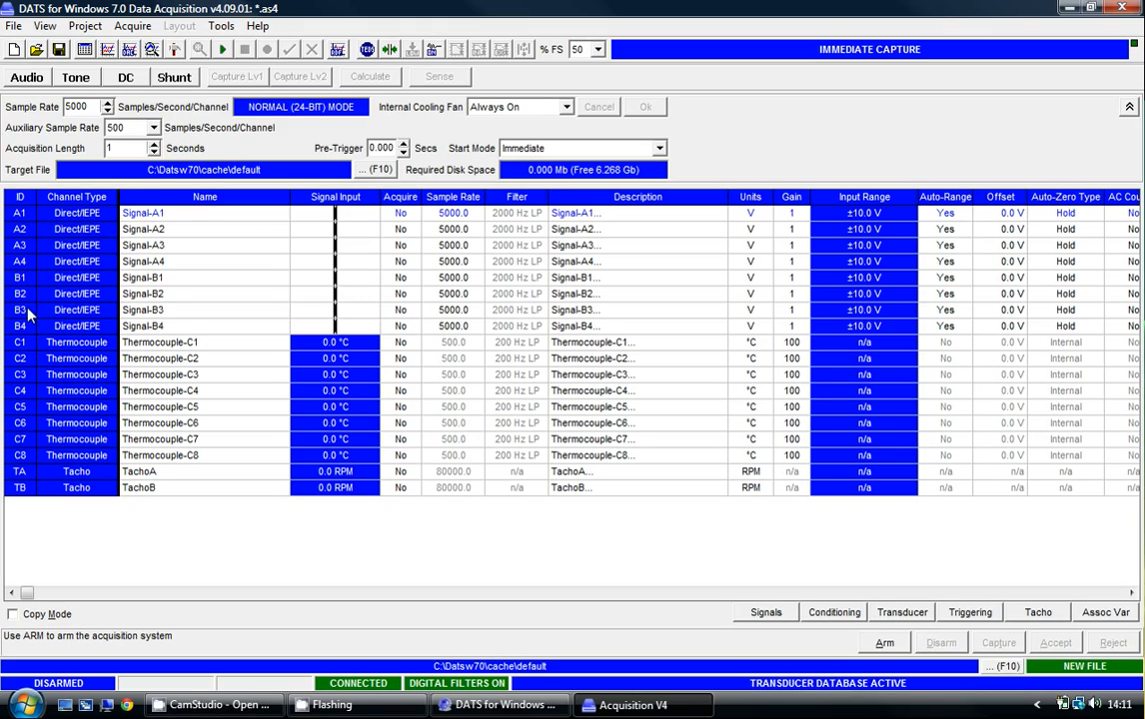
mouse_move(32, 463)
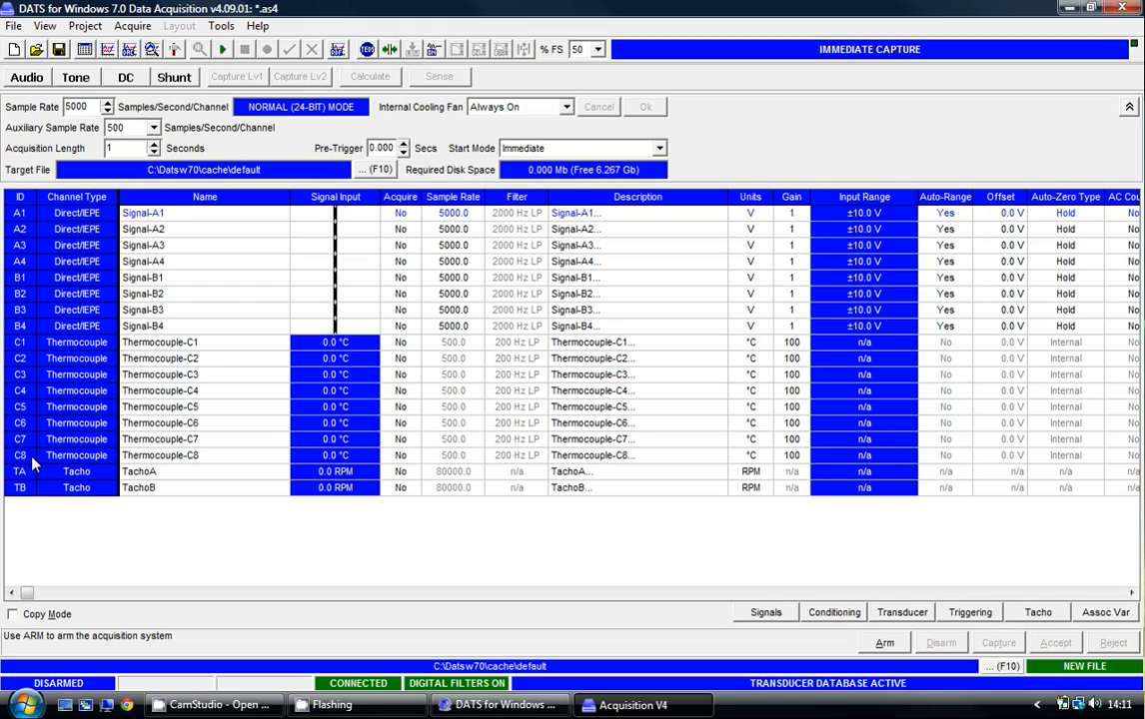
mouse_move(30, 260)
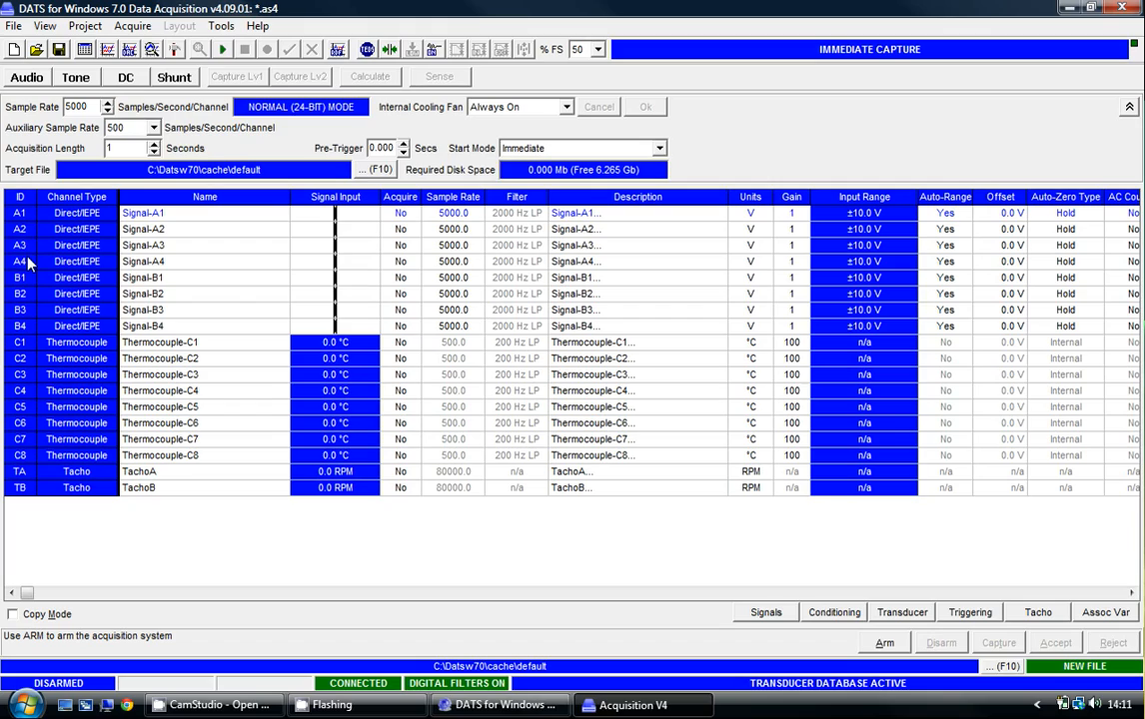
mouse_move(32, 295)
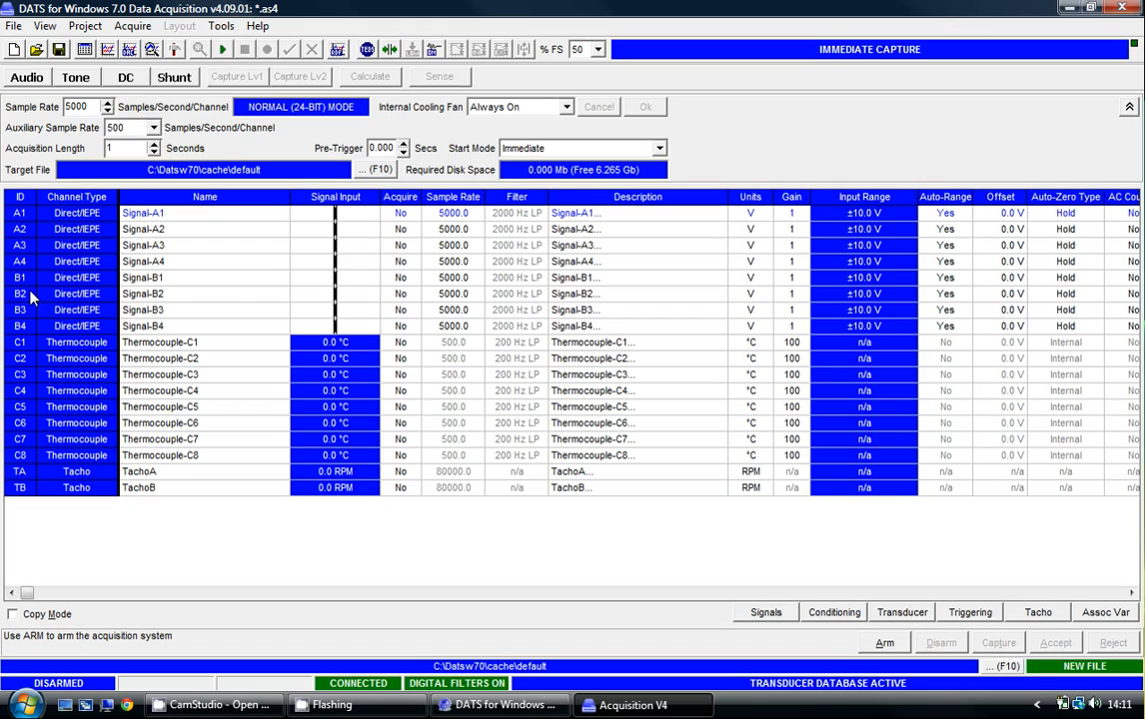
mouse_move(32, 325)
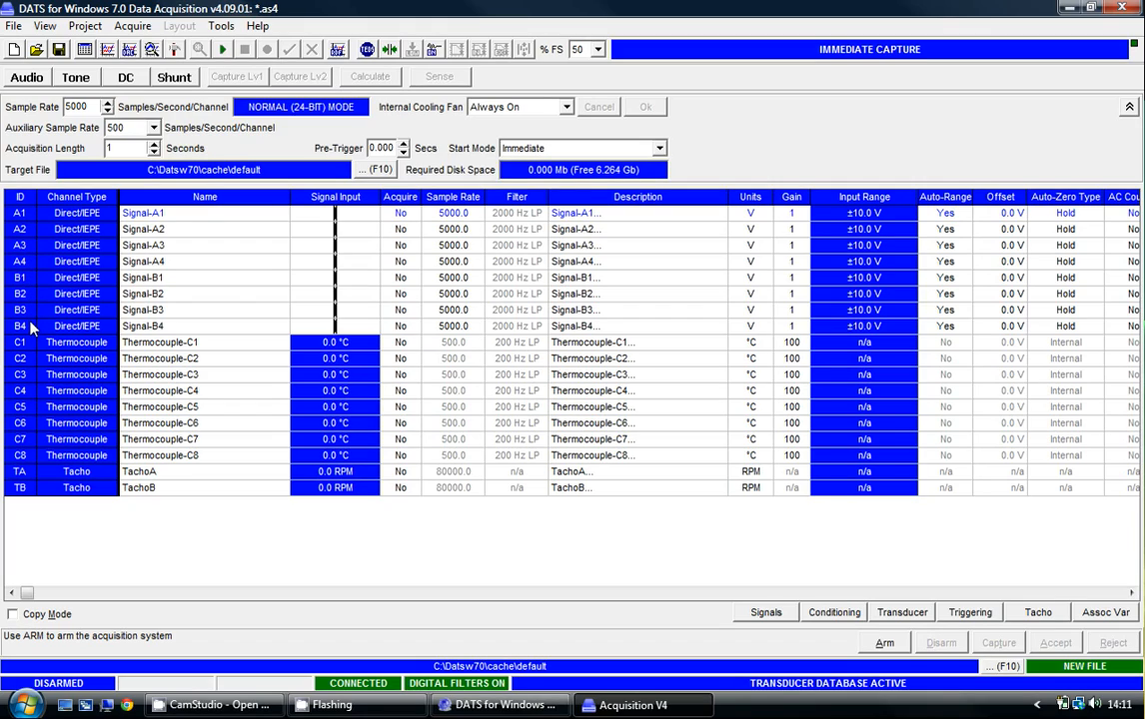
mouse_move(32, 344)
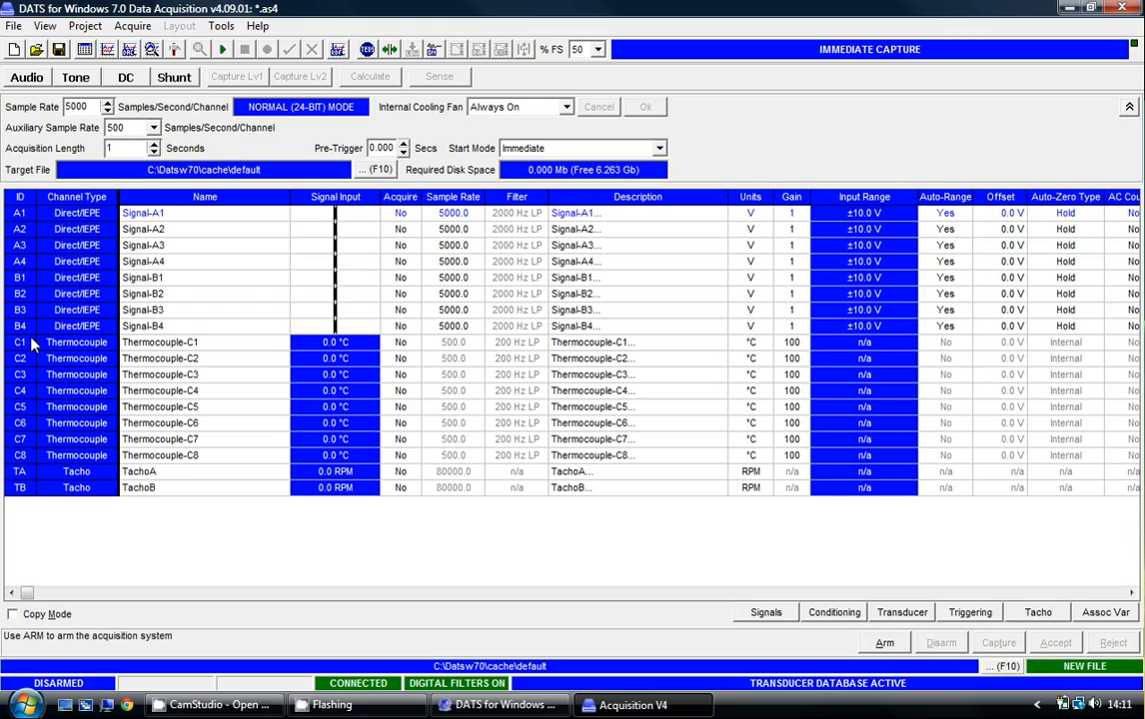
mouse_move(58, 372)
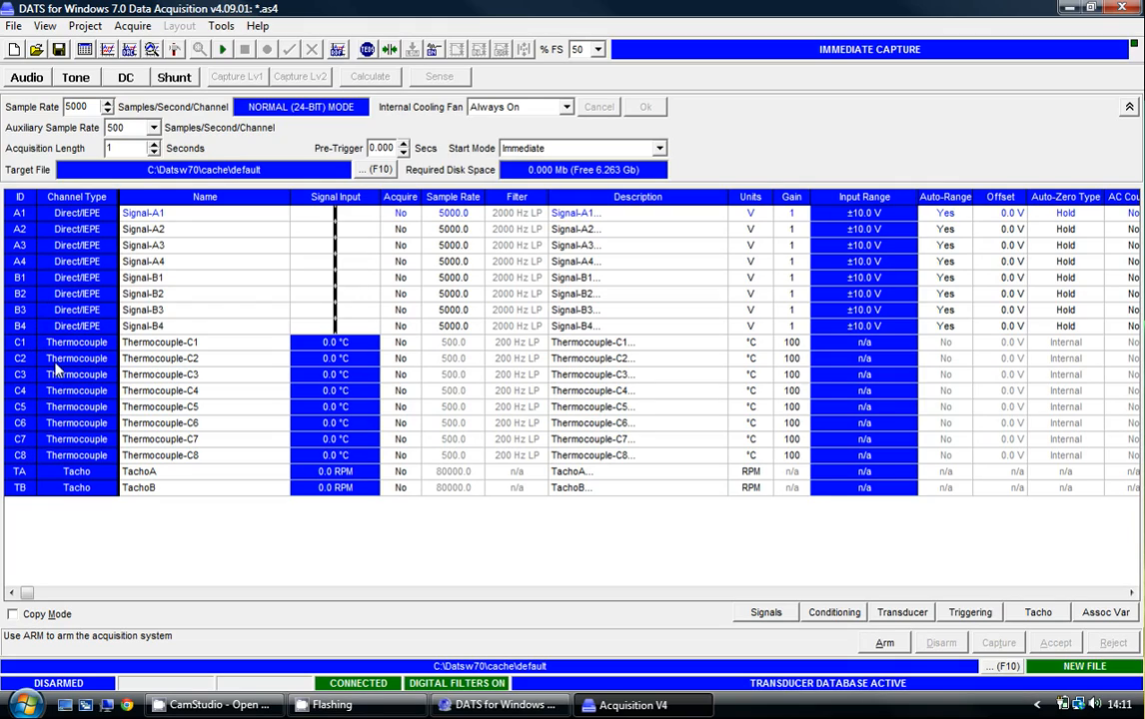
mouse_move(62, 344)
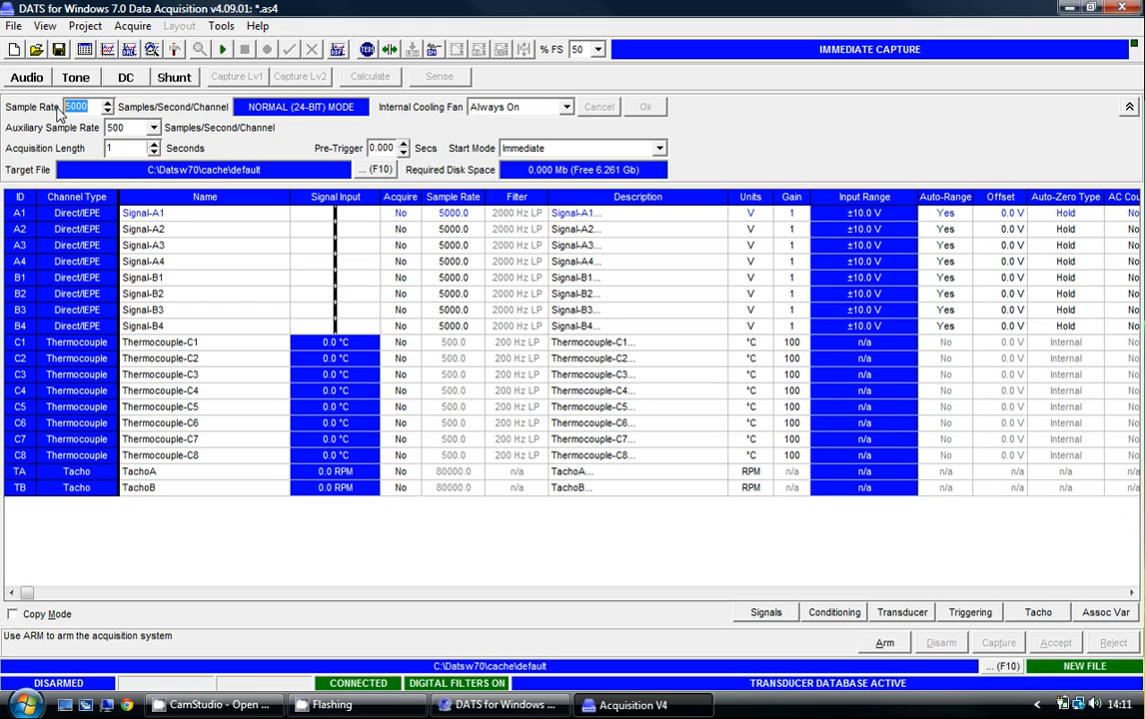
Enter a sample rate of 8192, auxiliary sample rate 50 and a 10-second acquisition length.
text(8)
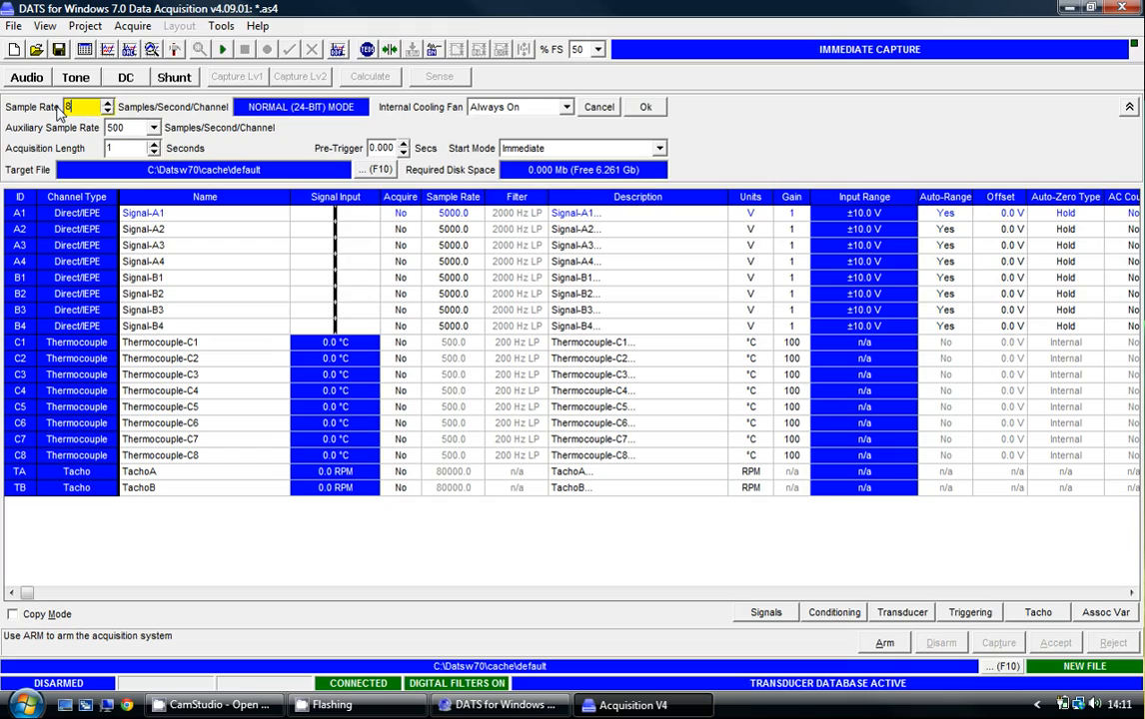
text(192)
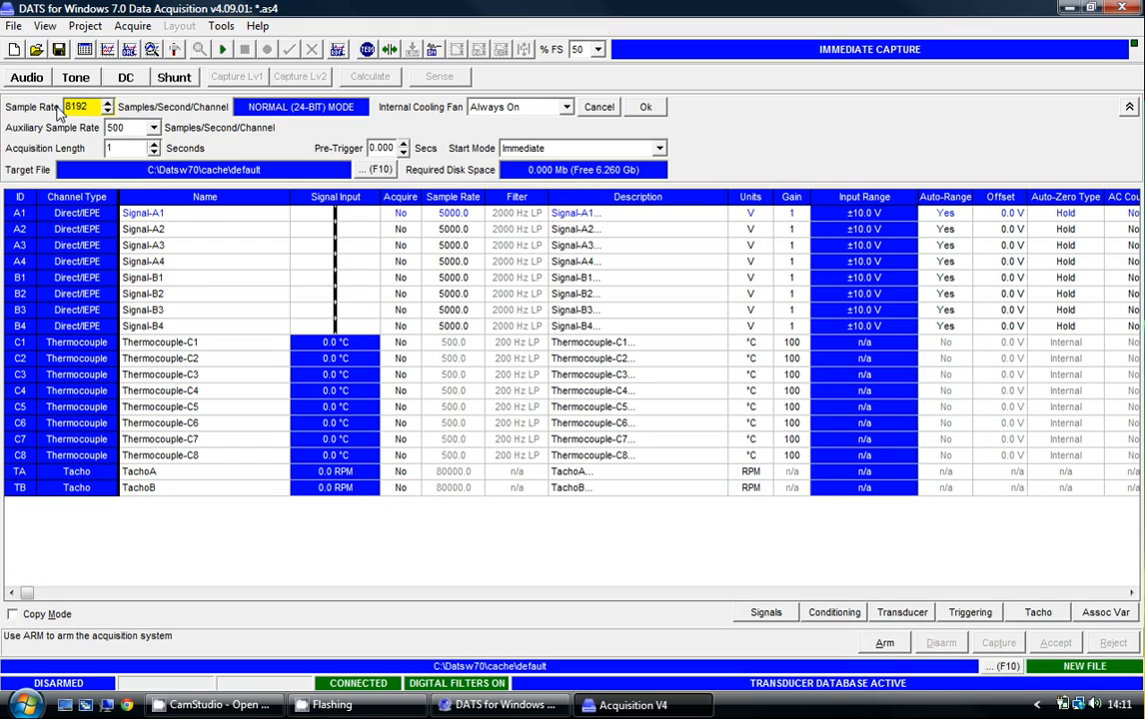
mouse_move(160, 136)
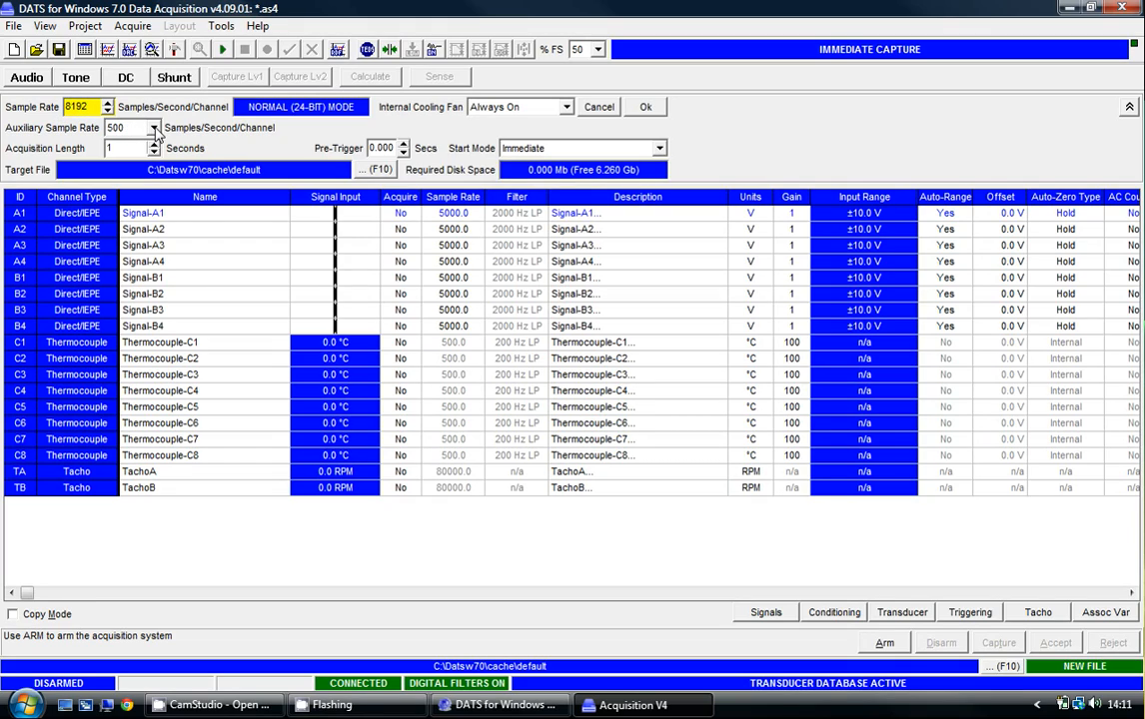
click(156, 128)
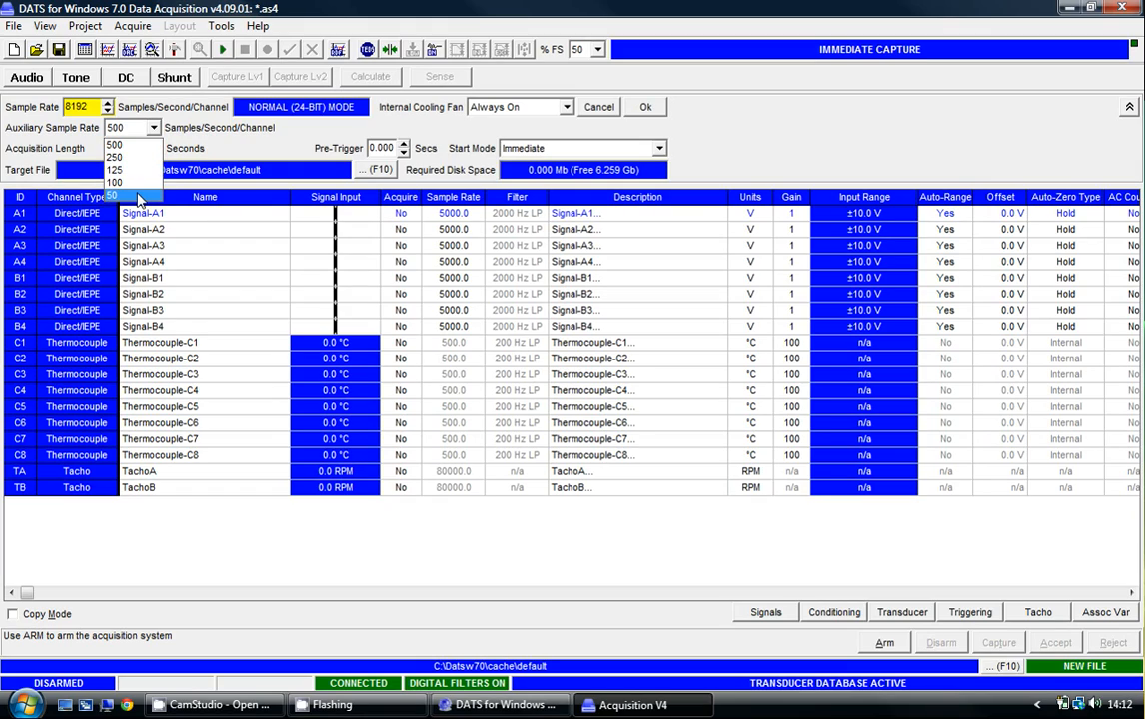
click(116, 195)
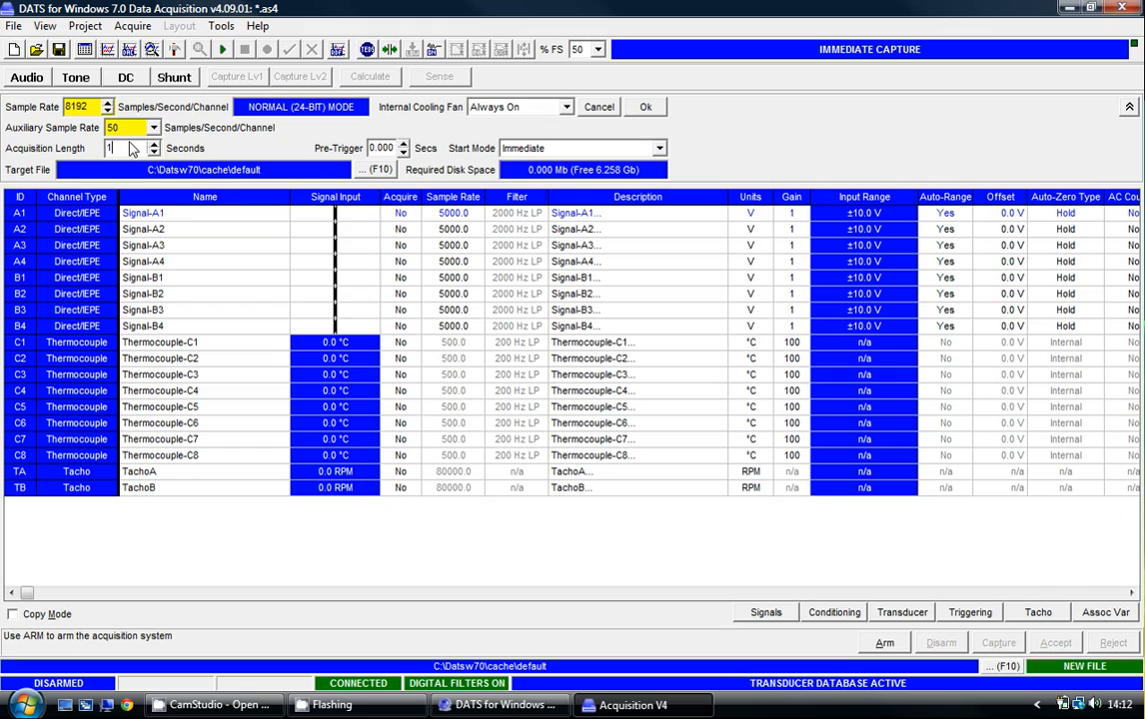
text(0)
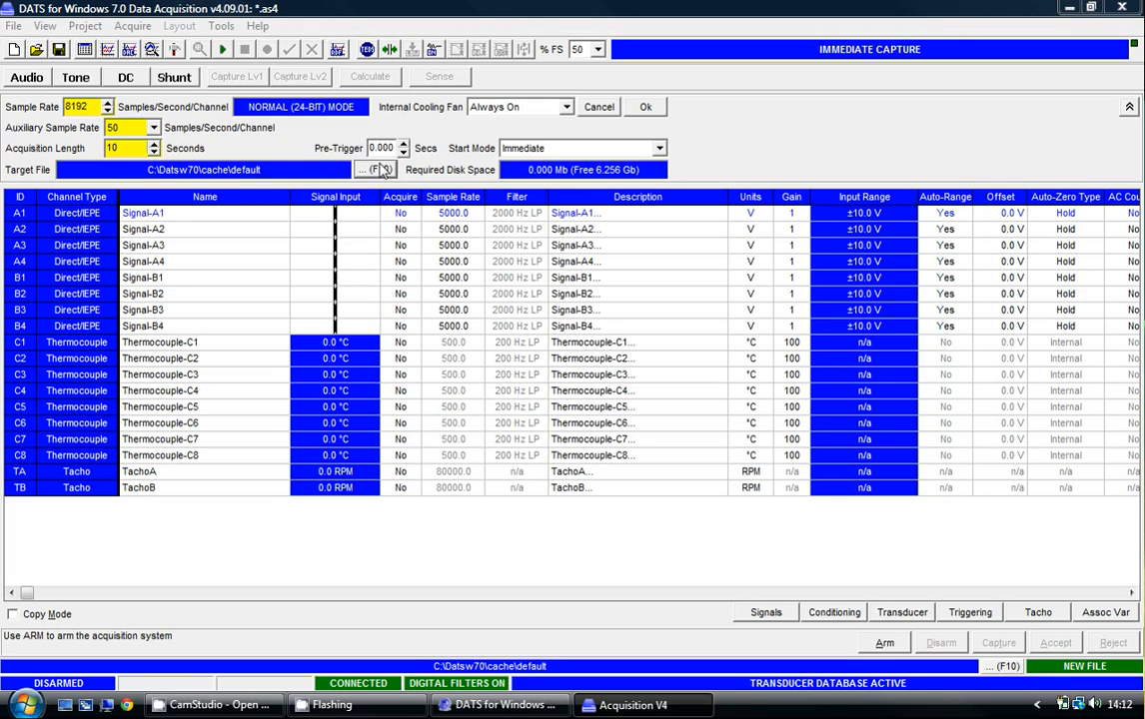
Set the target file to Capture-001 on the Desktop and apply the new sample rates.
click(368, 167)
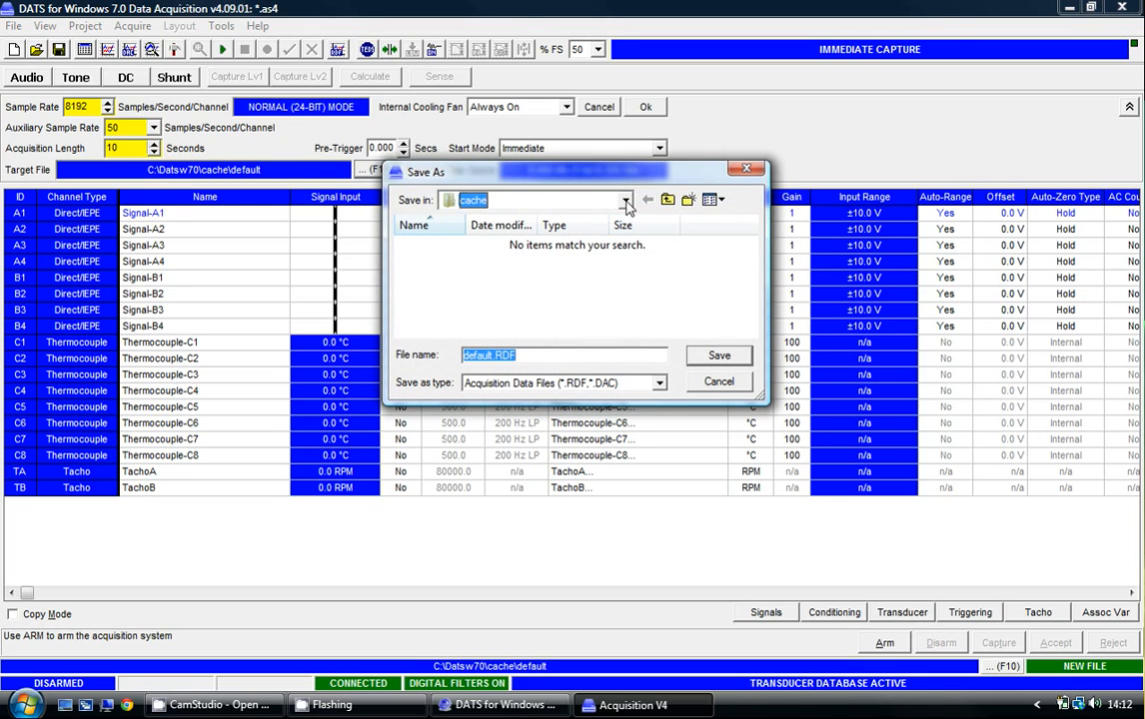
click(627, 199)
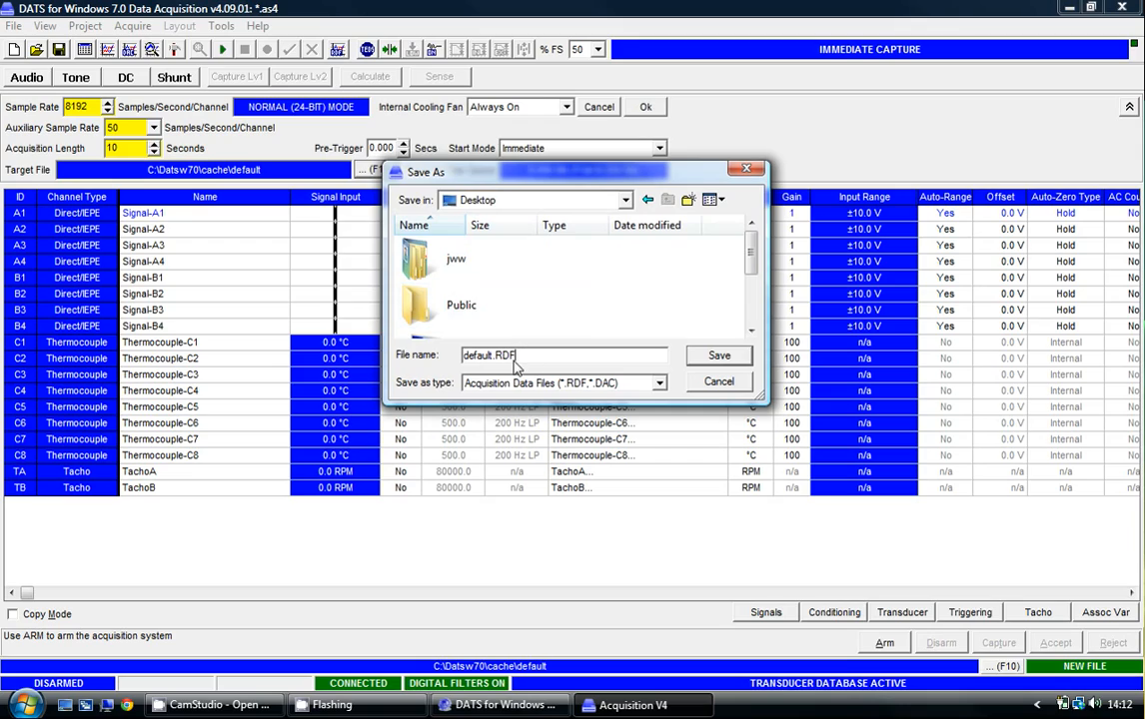
text(C)
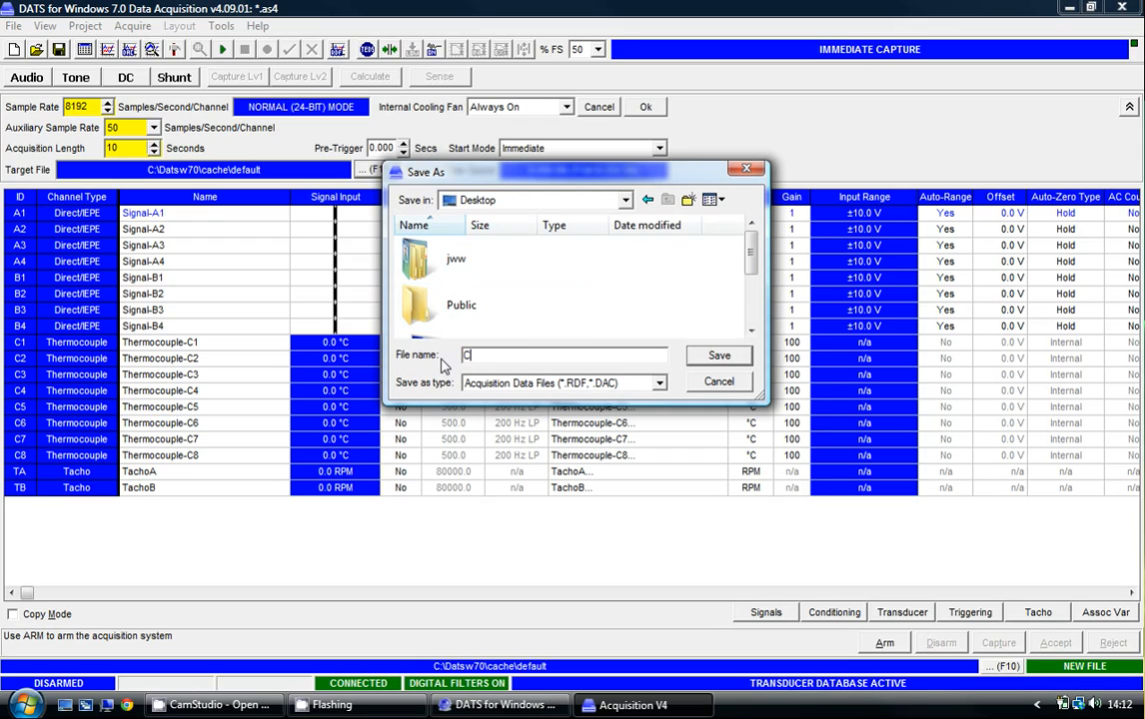
text(Capture-001)
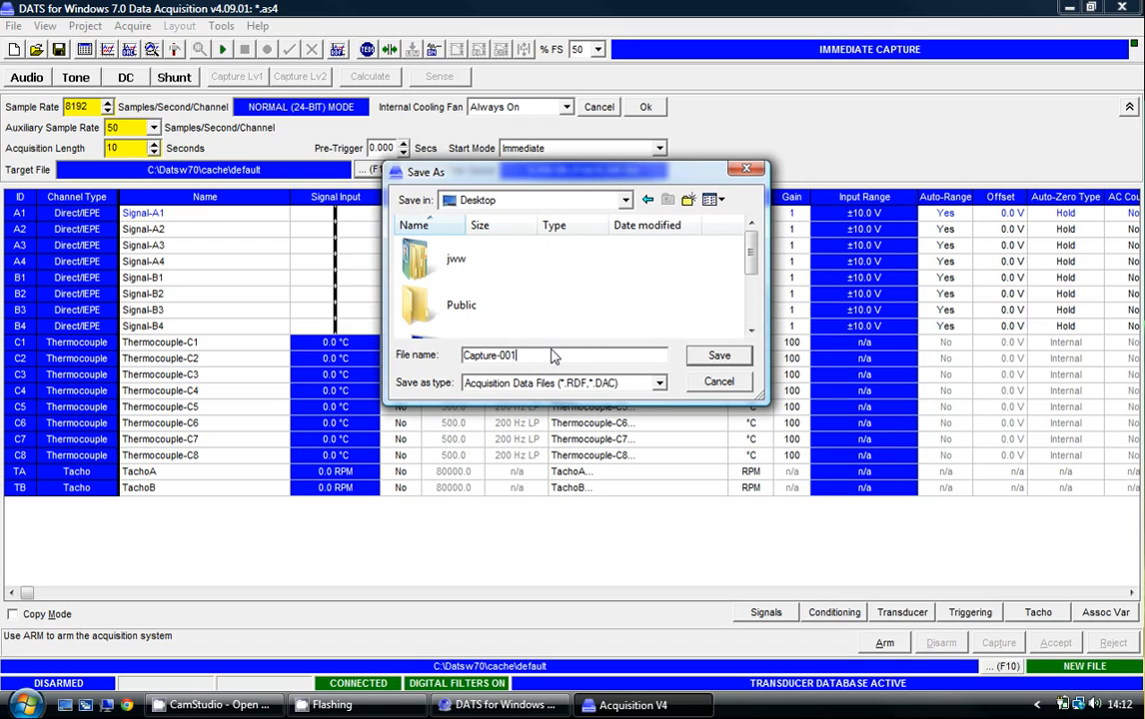
click(720, 356)
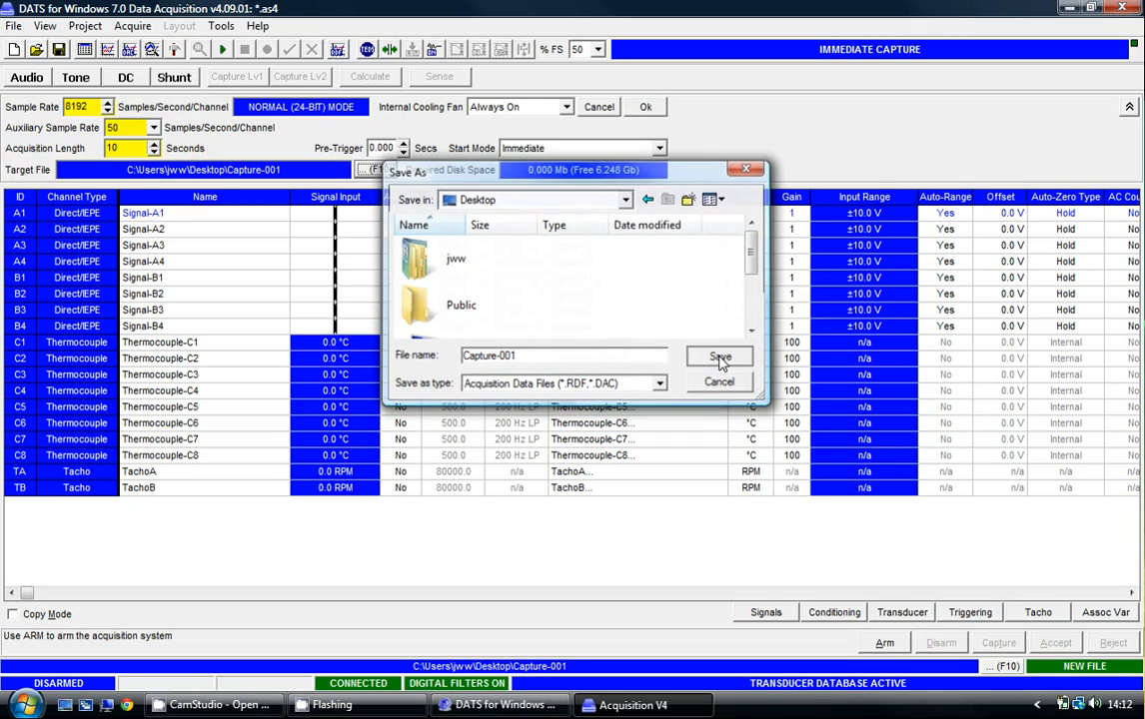
click(719, 358)
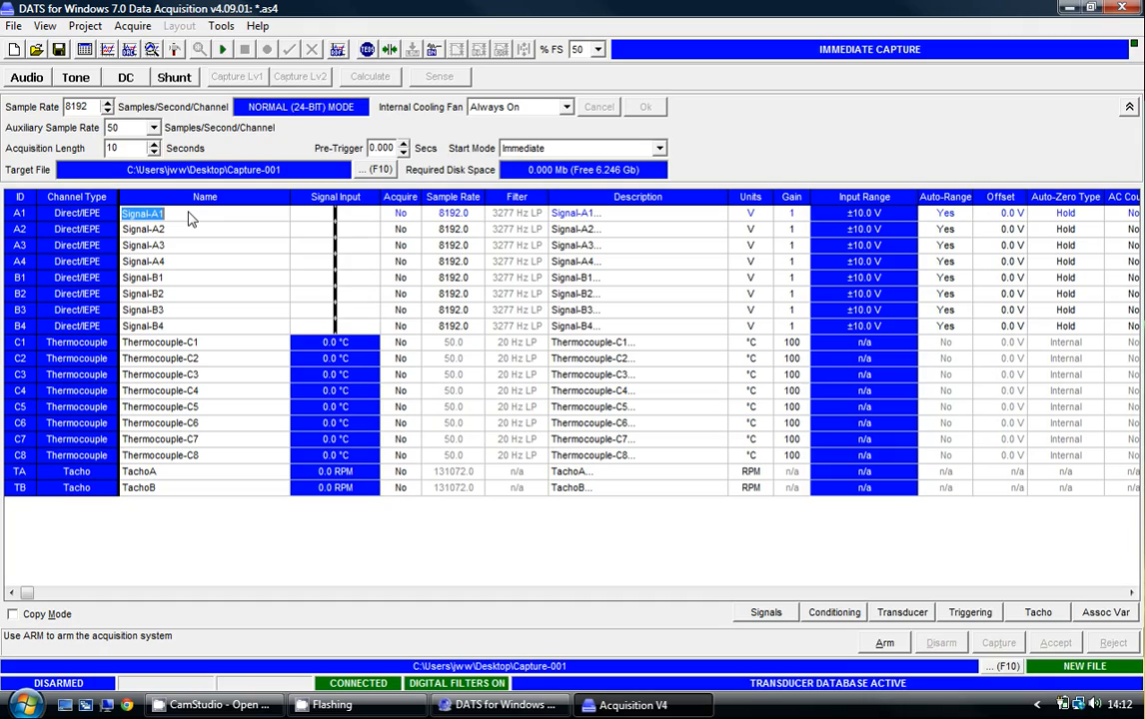
Name channels A1 Microphone-A, A2 Microphone-B and B1 Signal Generator.
text(M)
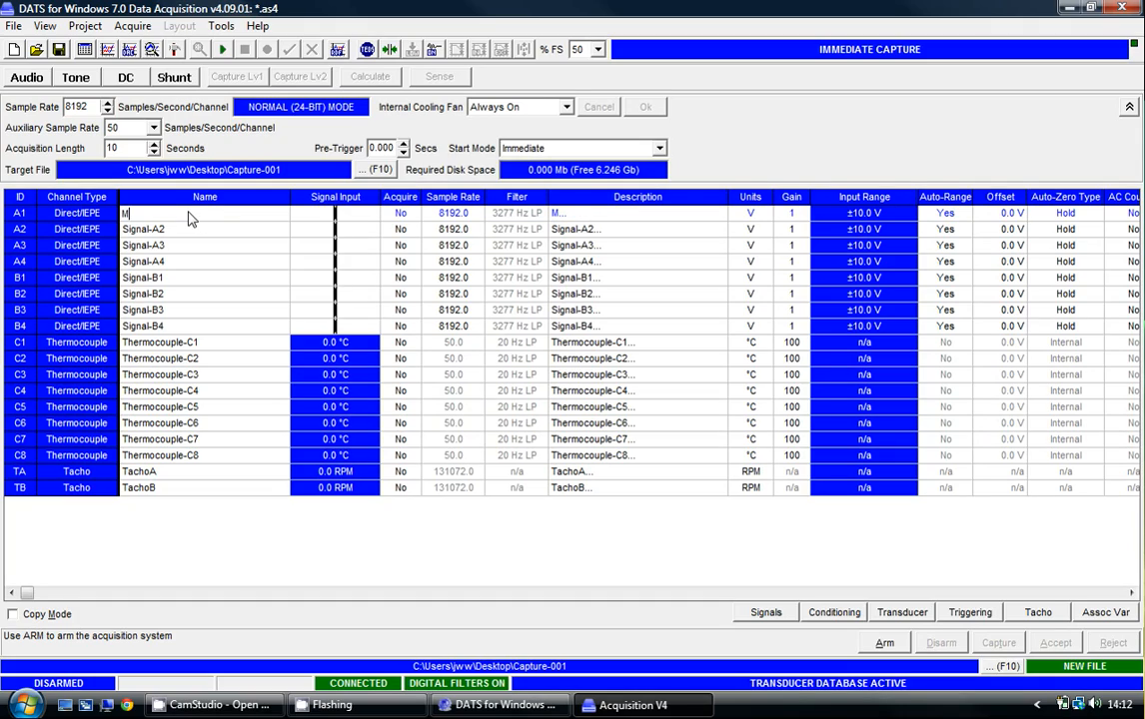
text(icrophone-A)
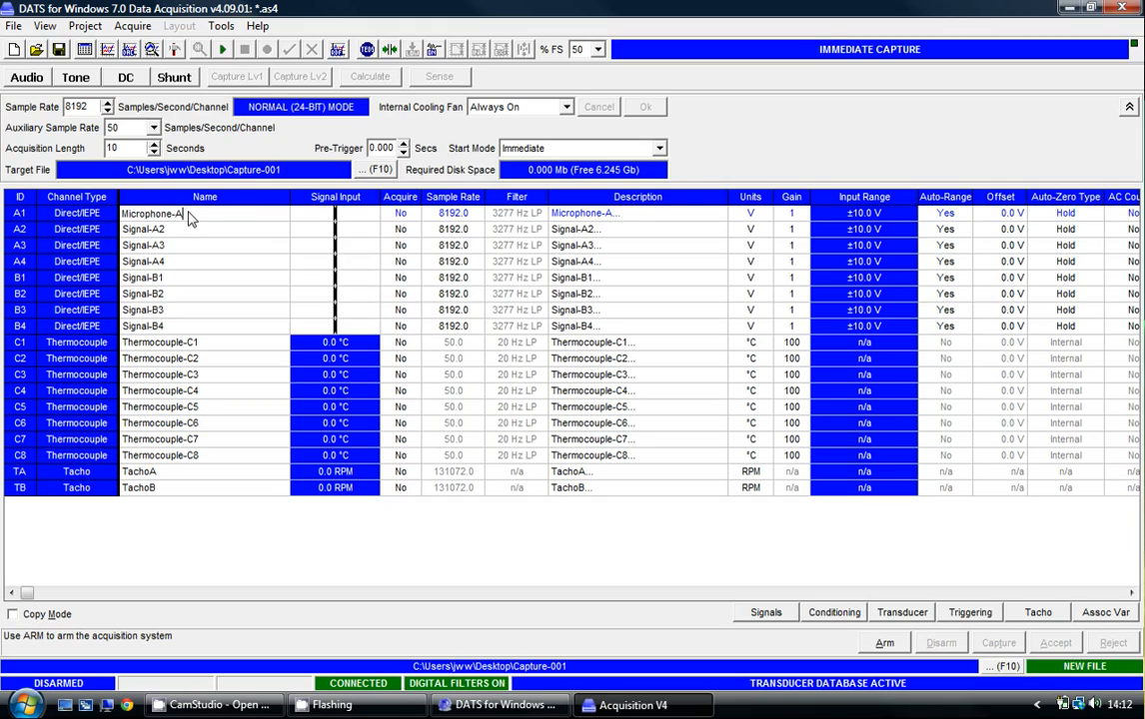
click(160, 228)
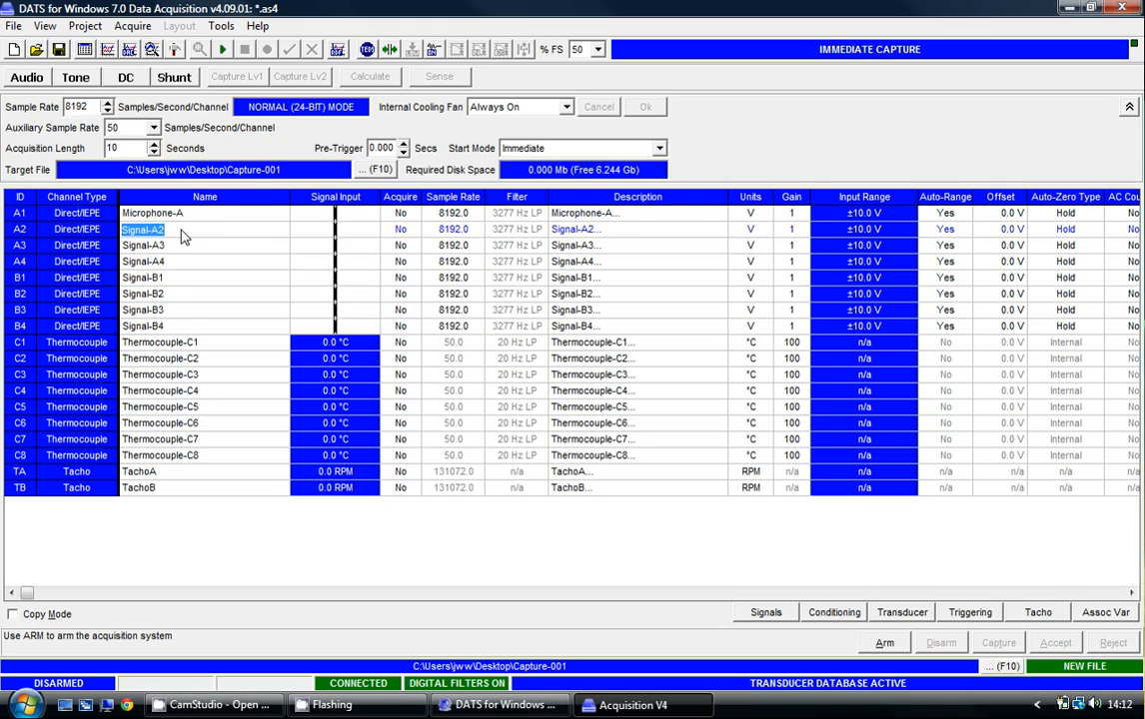
text(Microphone-B)
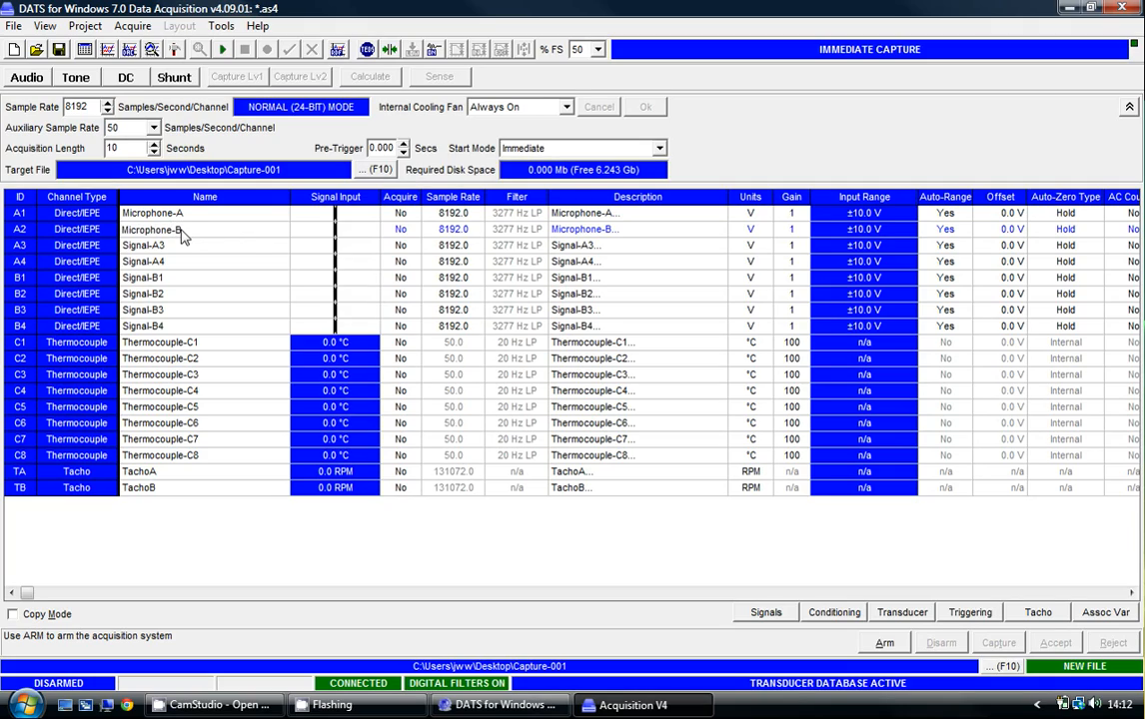
mouse_move(184, 289)
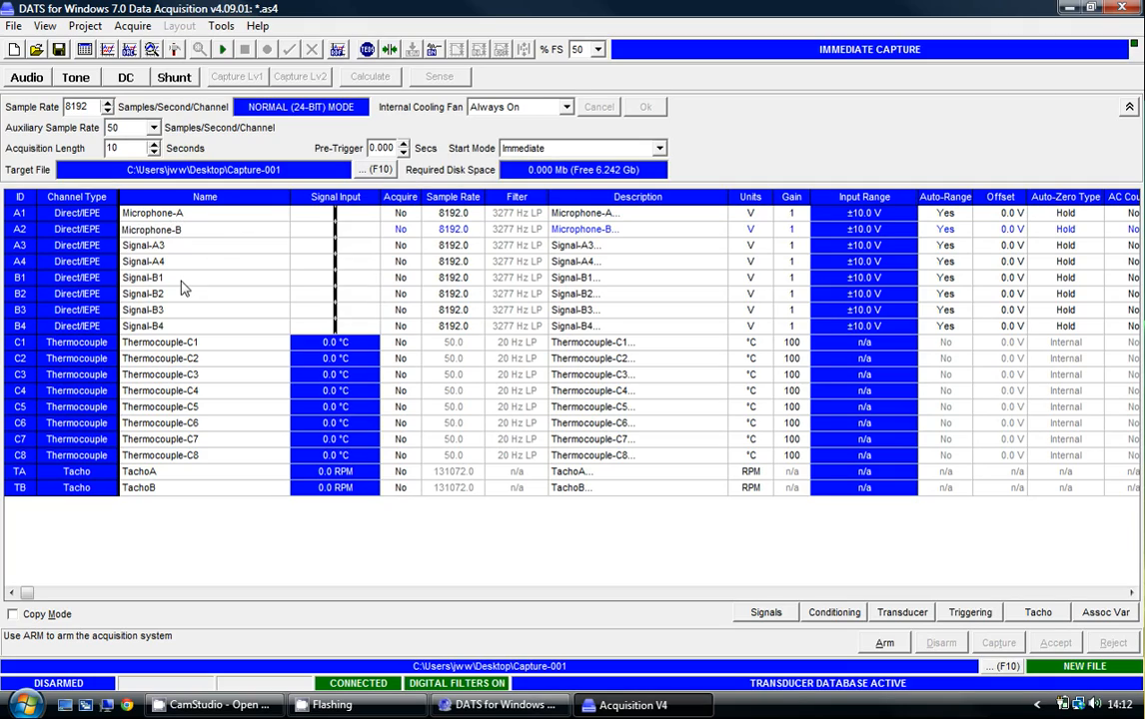
click(142, 278)
text( Generator)
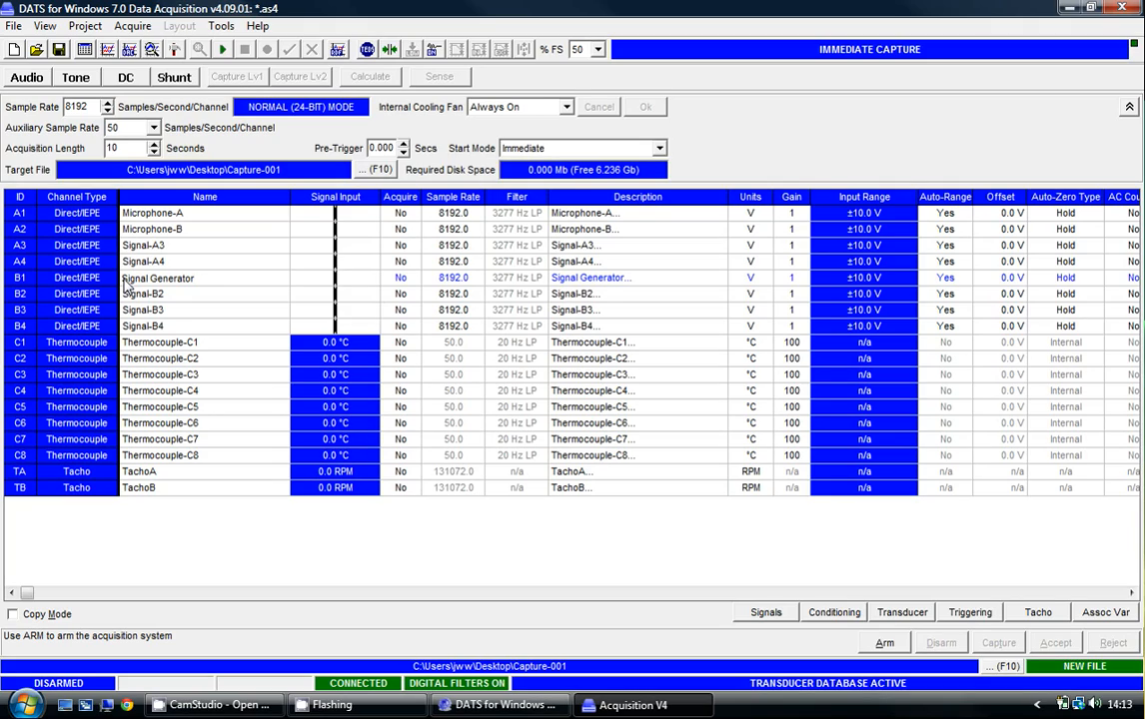
Enable acquisition on the remaining signal and thermocouple channels.
double_click(156, 278)
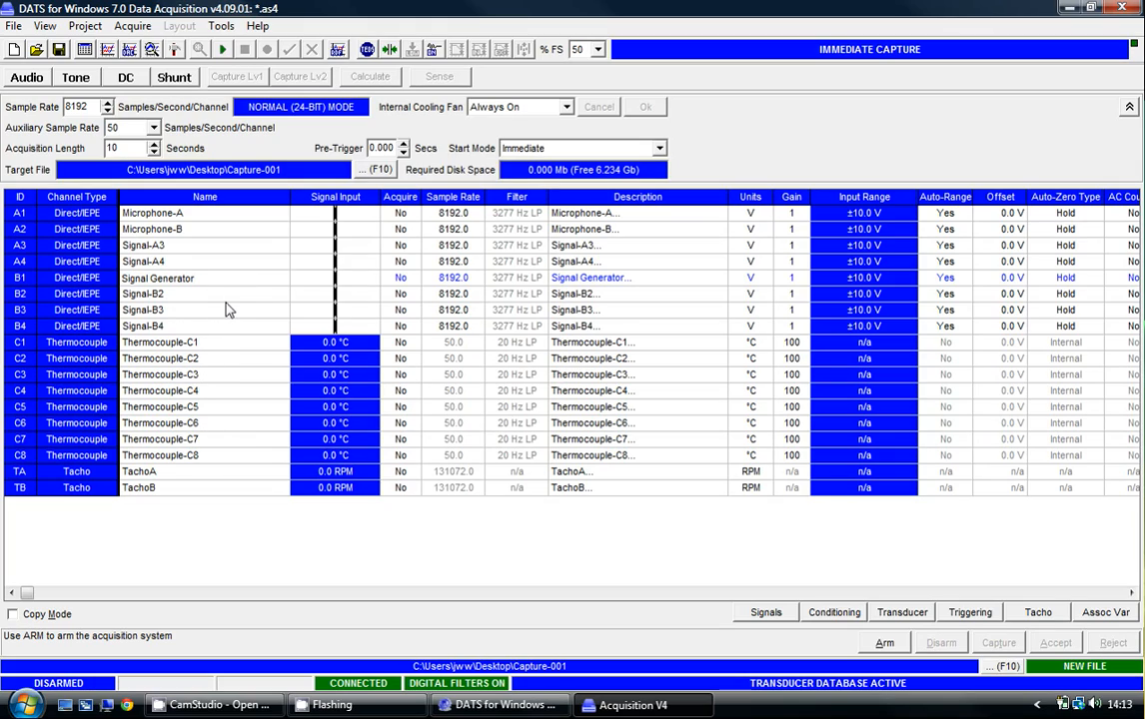
mouse_move(402, 222)
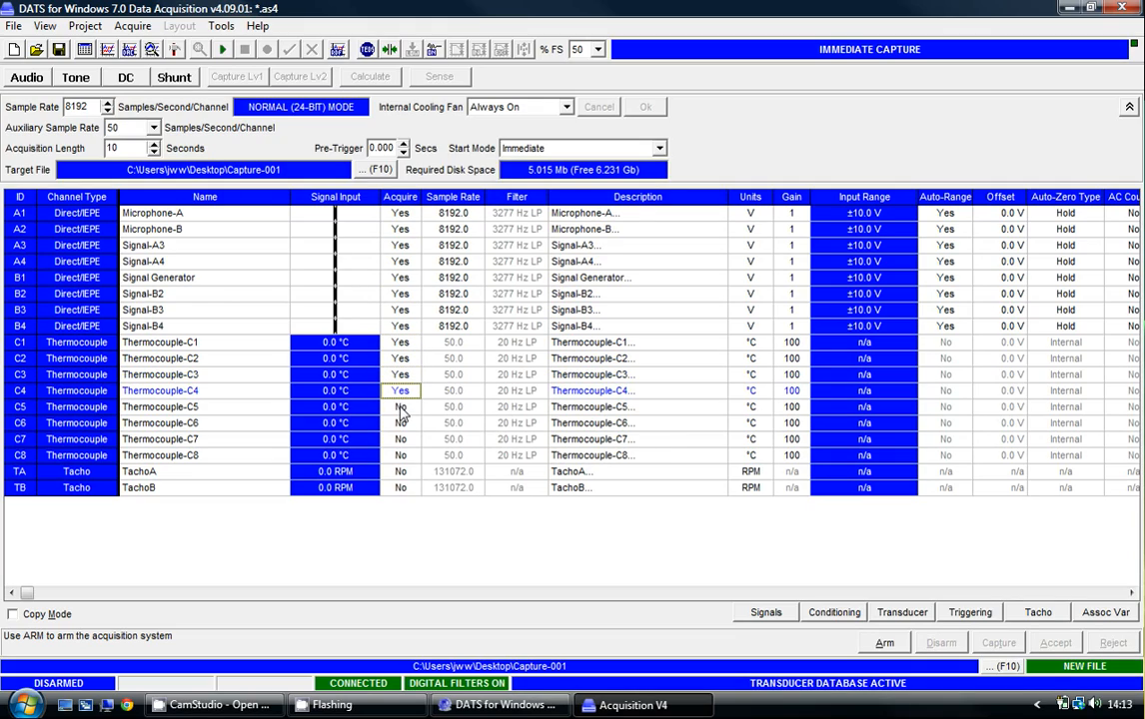
click(400, 440)
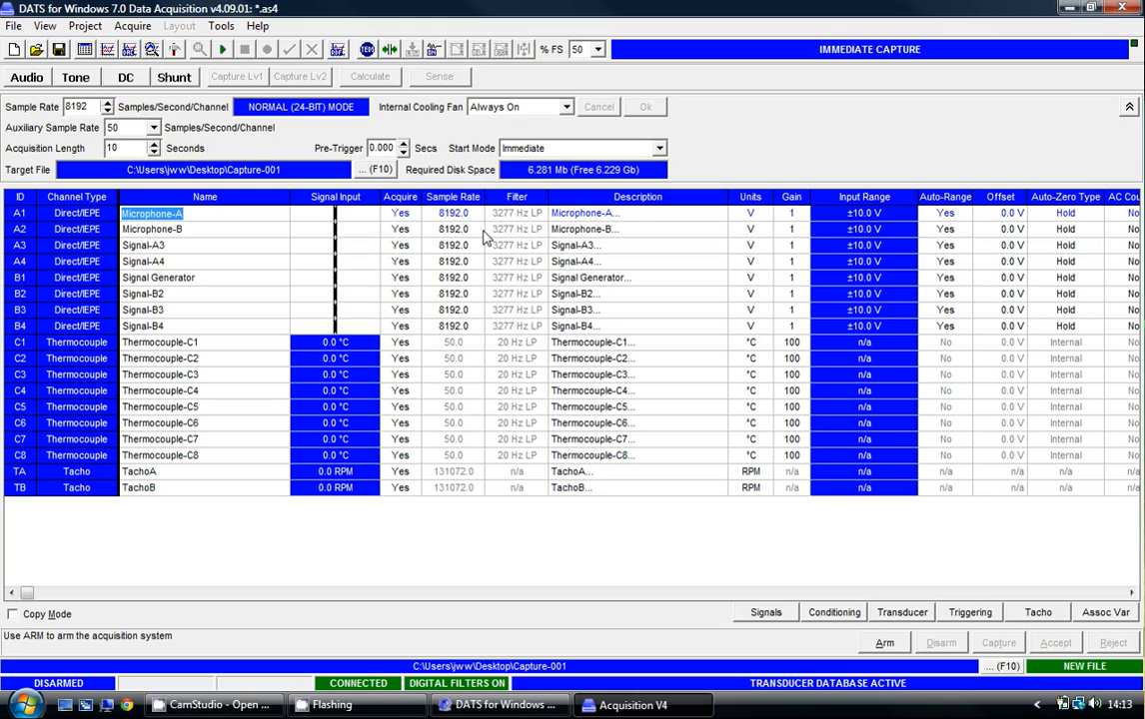
Set Microphone-A's units to Pa, giving a ±200 Pa input range.
click(776, 212)
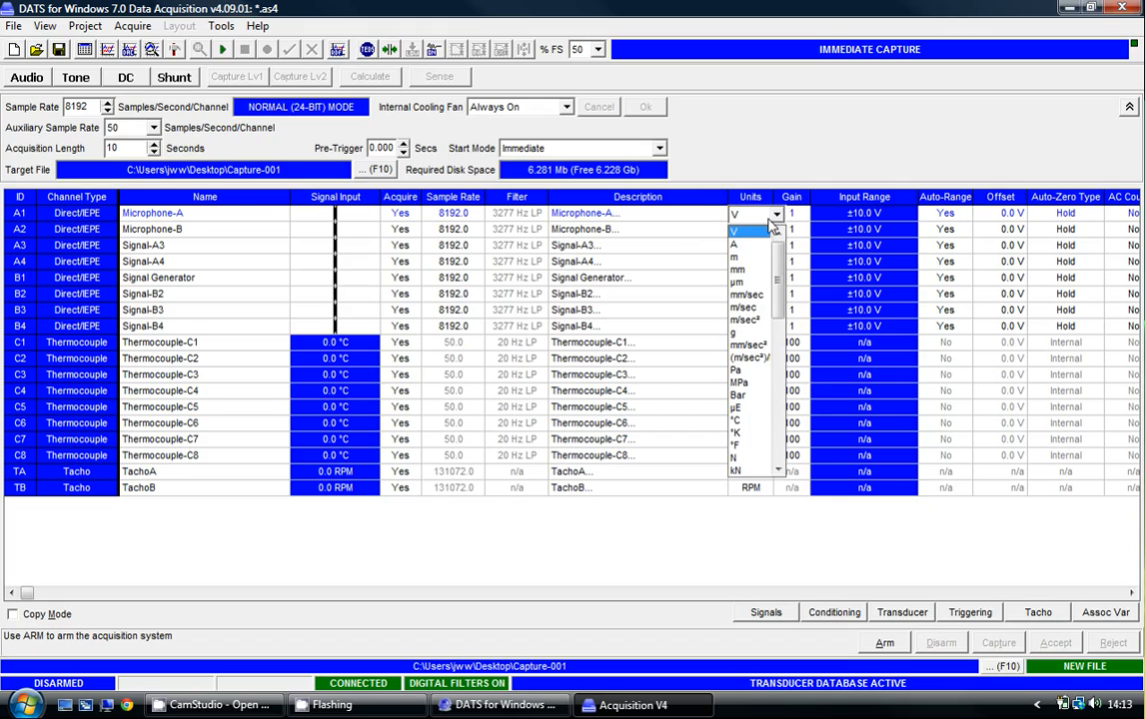
mouse_move(743, 370)
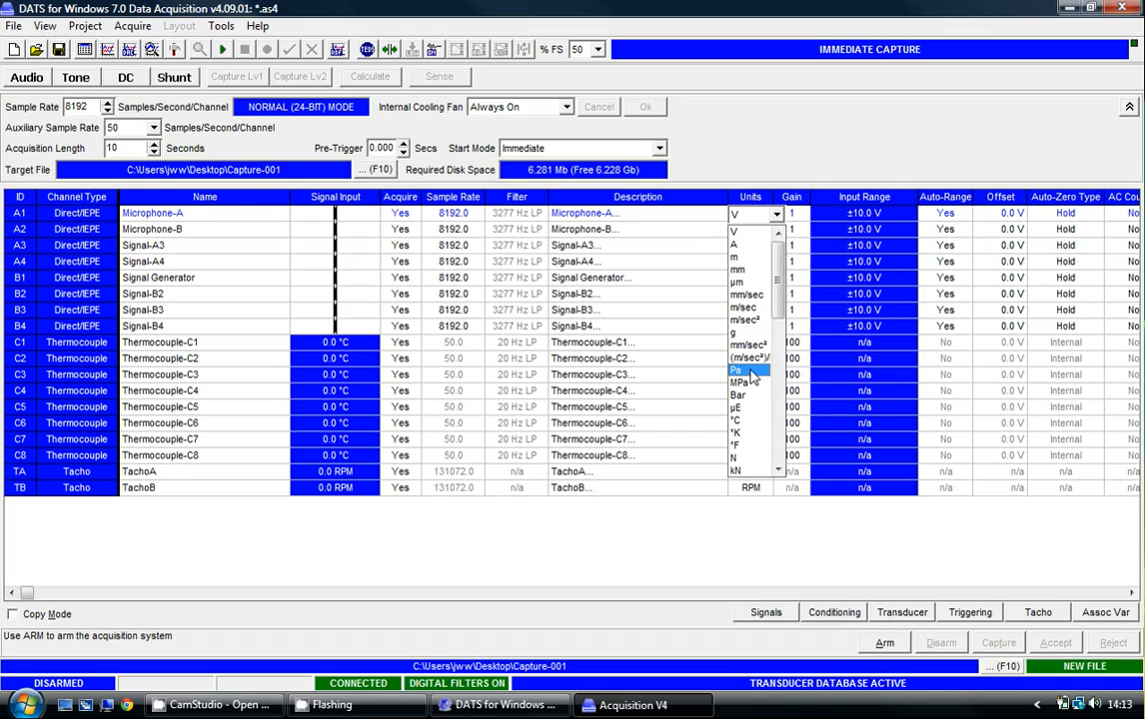
click(743, 370)
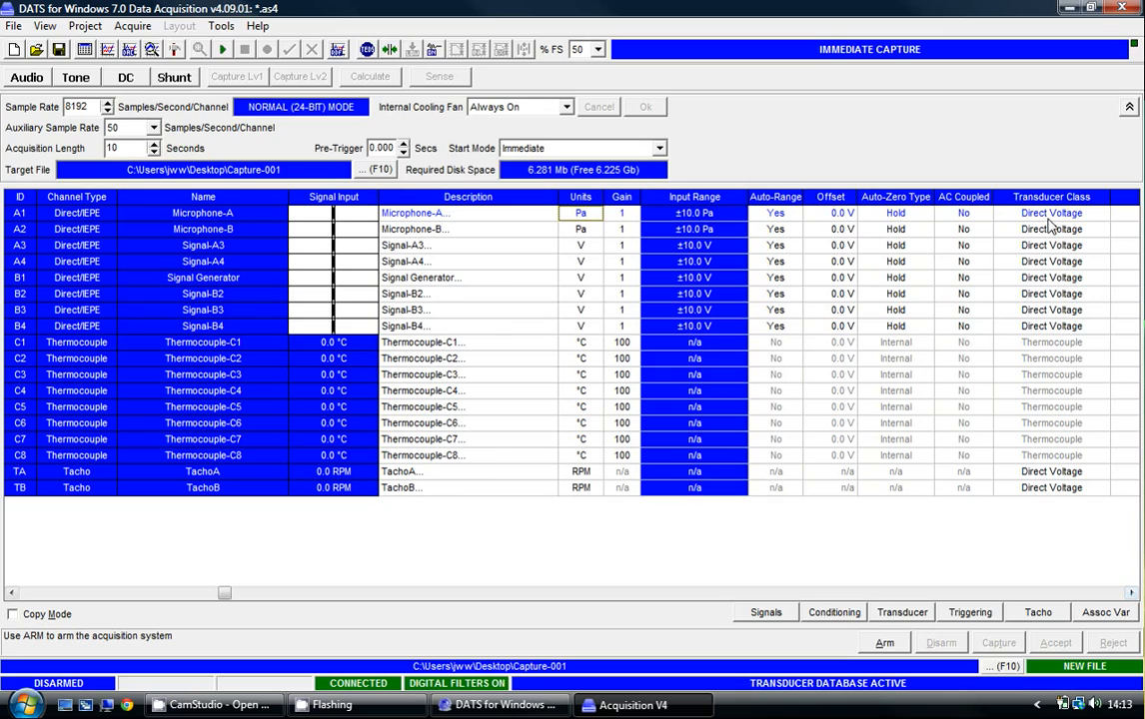
click(1112, 213)
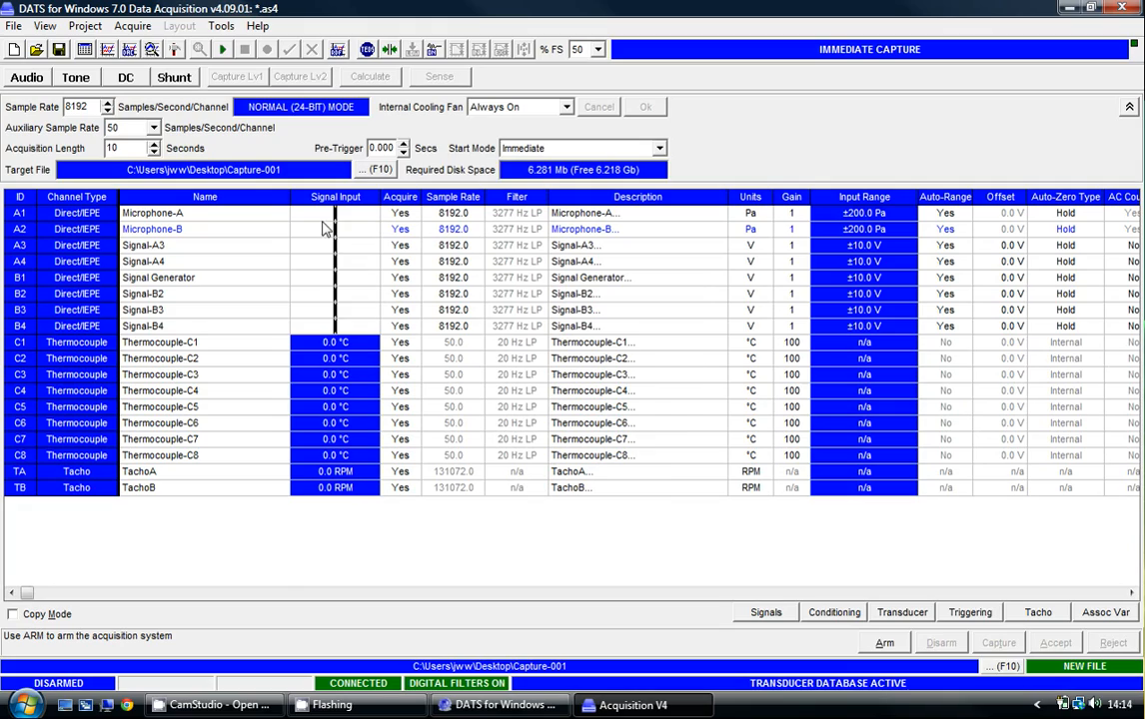
mouse_move(449, 216)
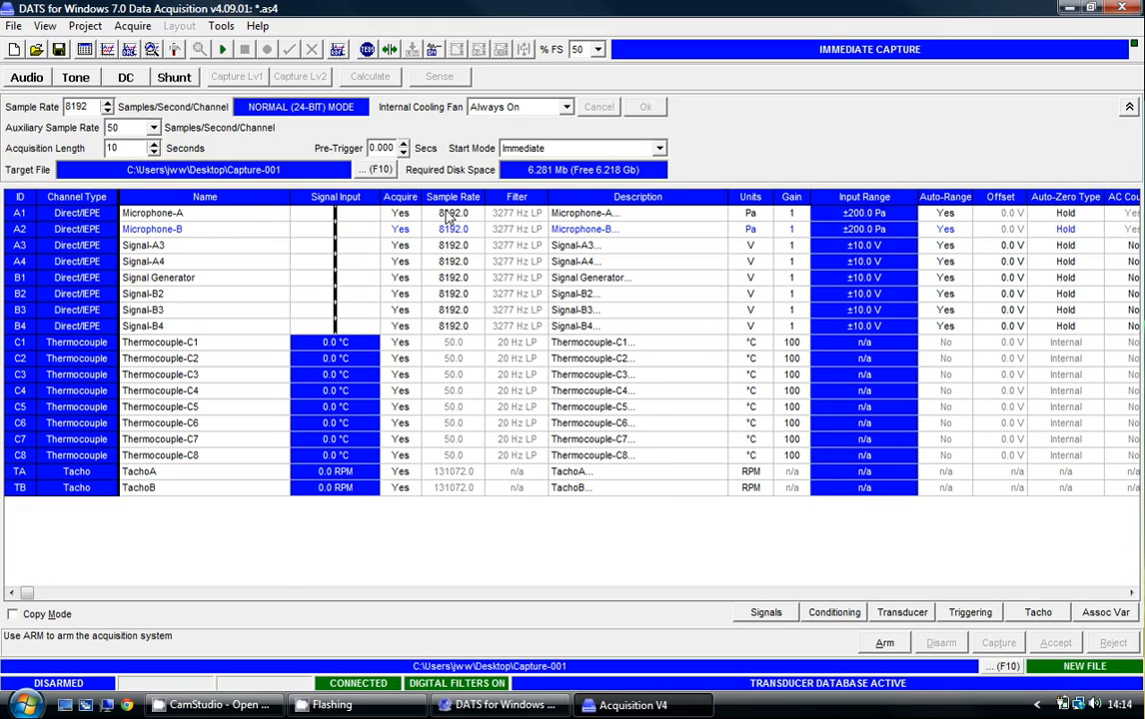
mouse_move(464, 222)
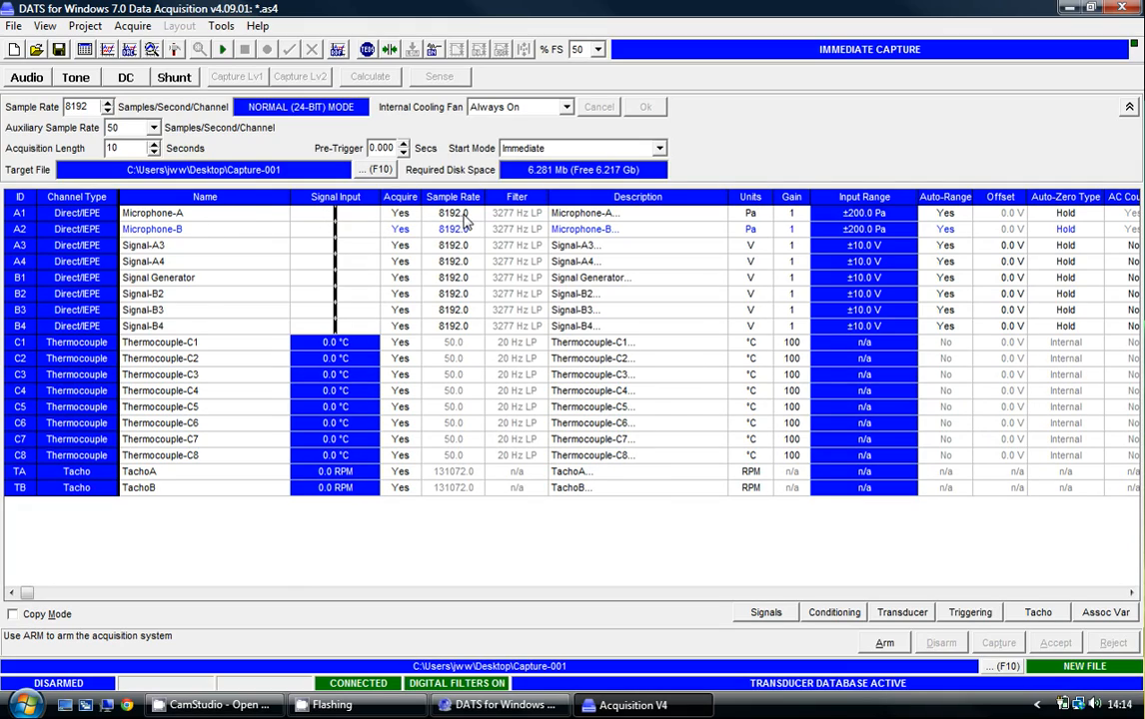
mouse_move(50, 135)
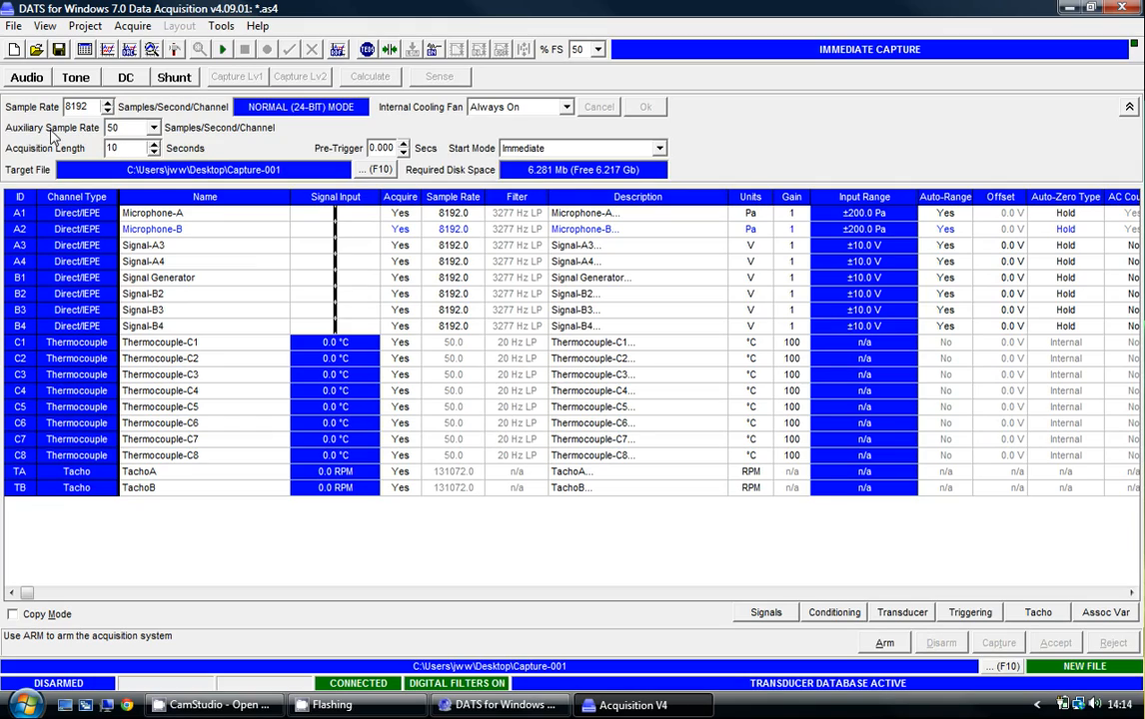
mouse_move(358, 390)
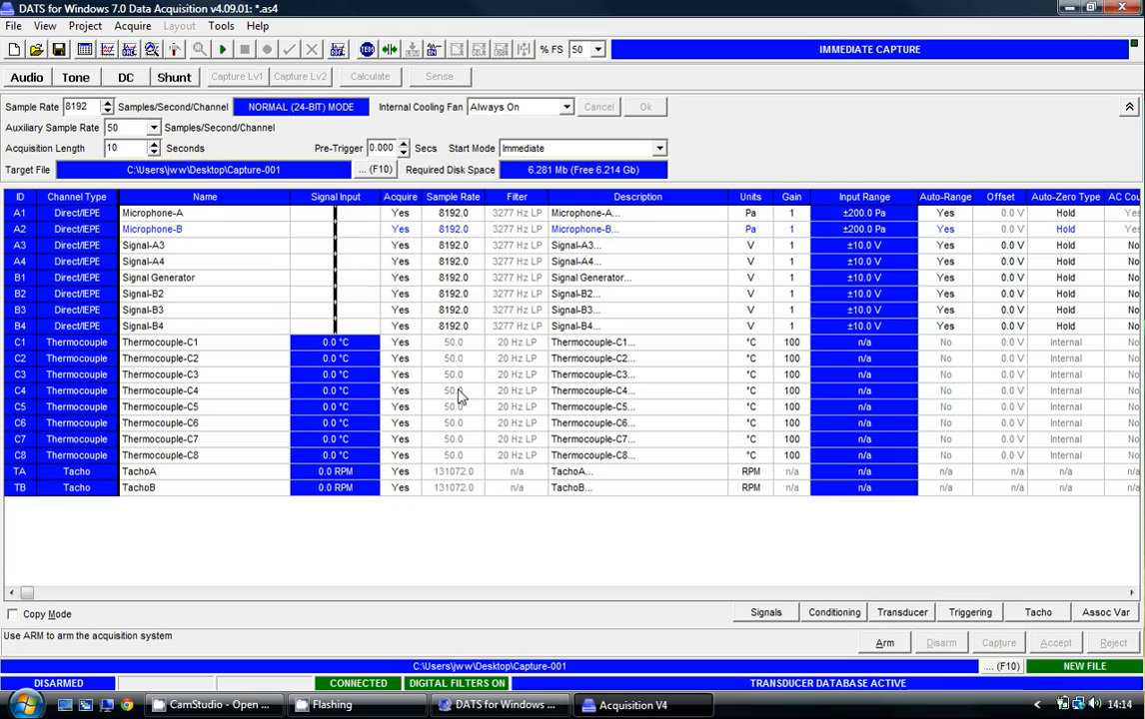
mouse_move(468, 458)
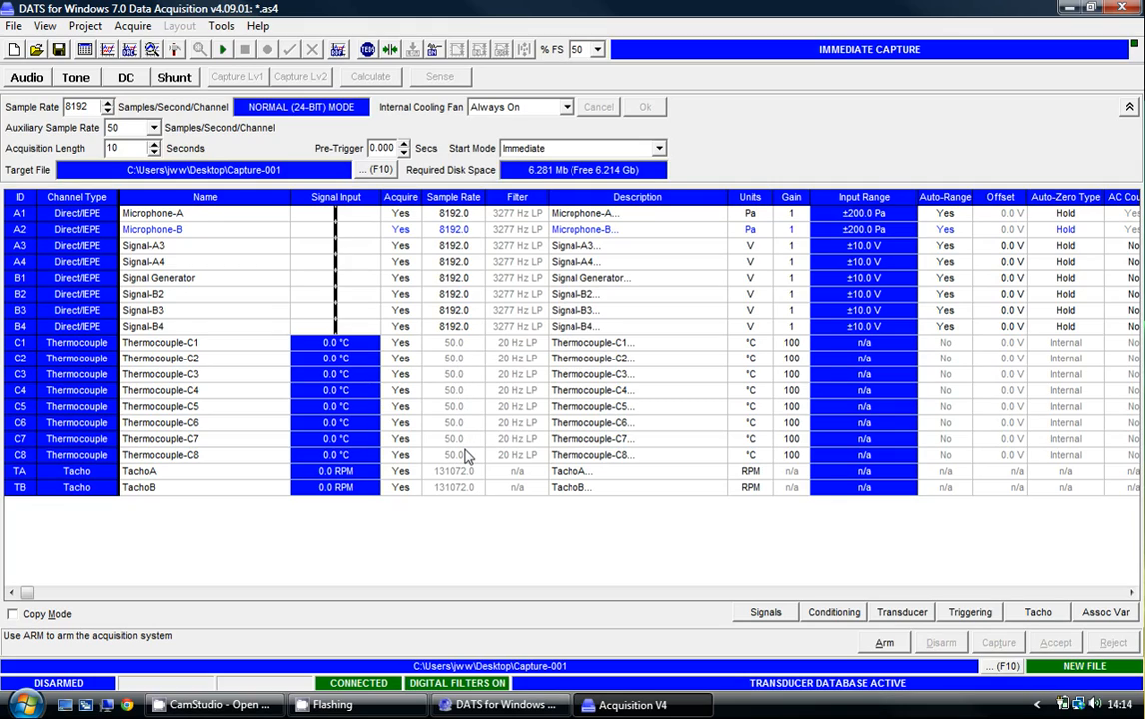
Select the B1 Signal Generator channel for editing.
click(158, 278)
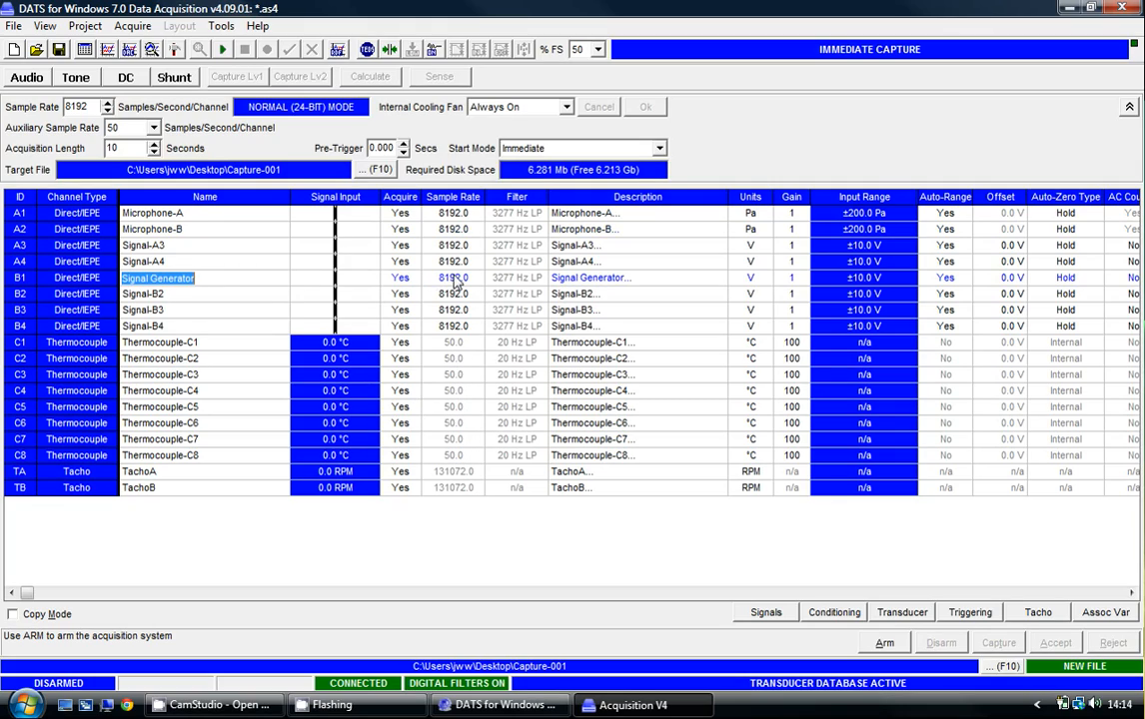
Set the B channels' sample rate to 256.0 with a 102 Hz low-pass filter.
click(486, 278)
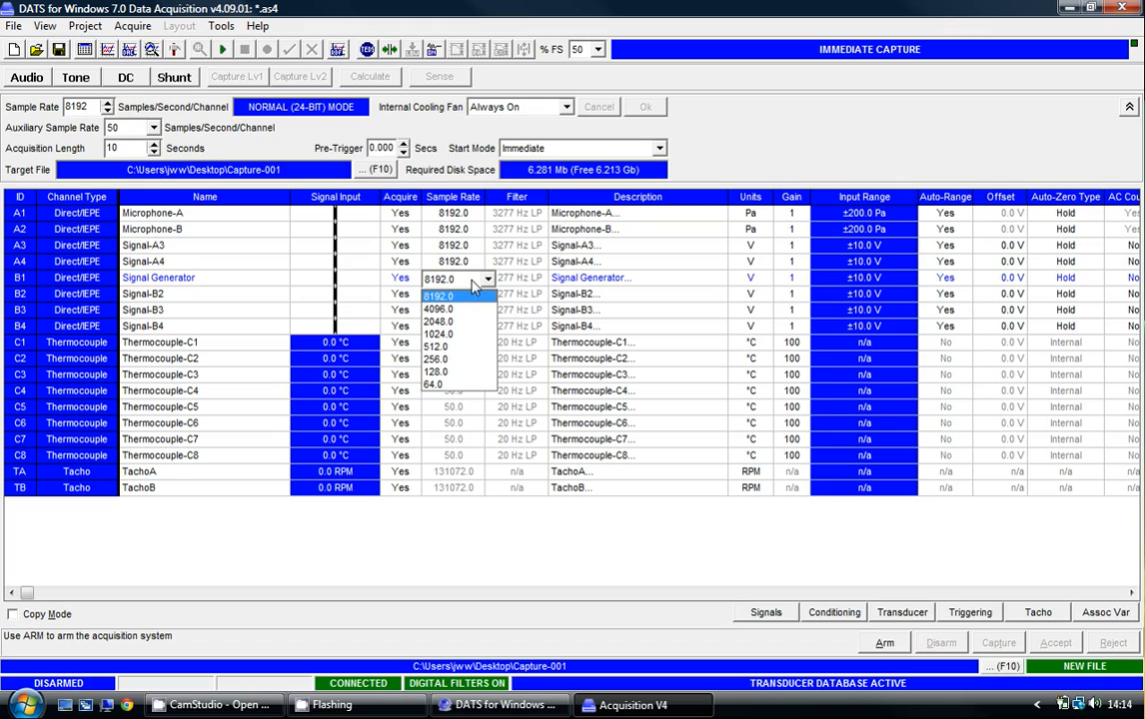
mouse_move(470, 348)
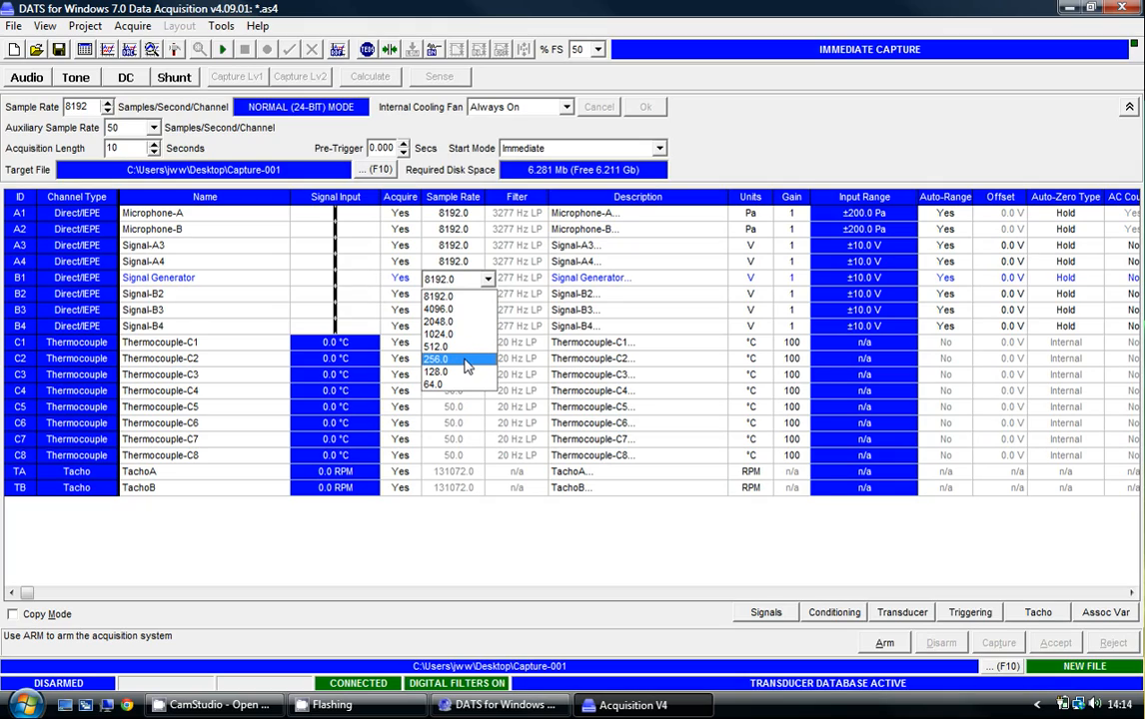
click(462, 360)
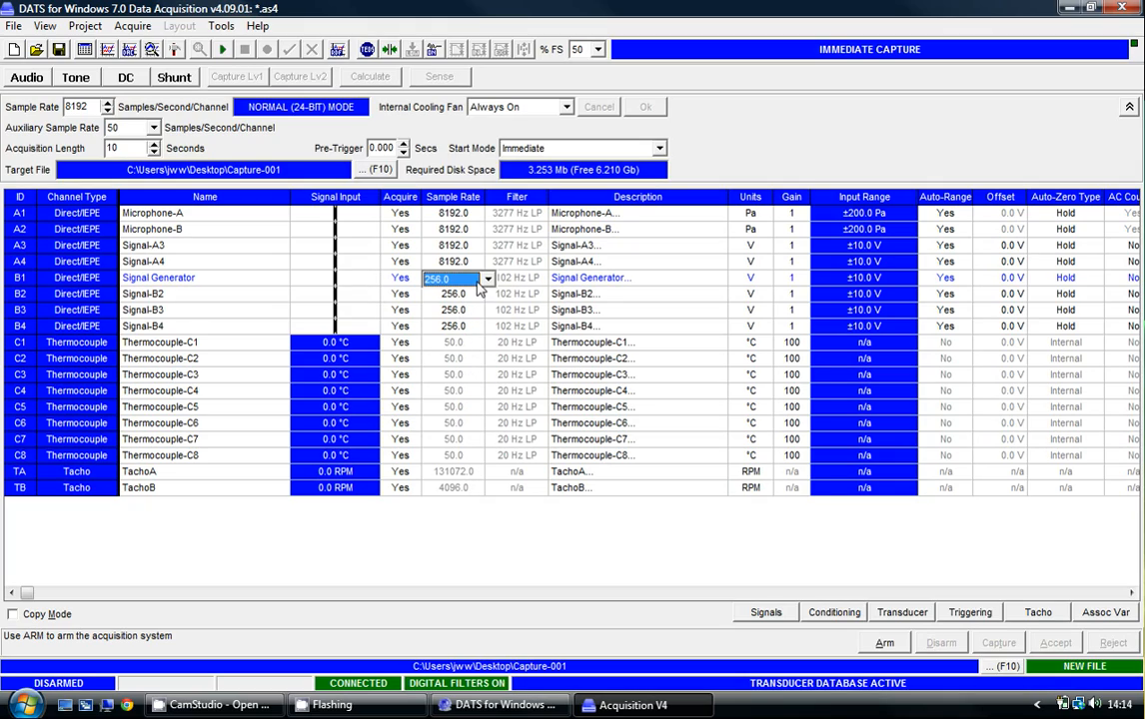
click(452, 326)
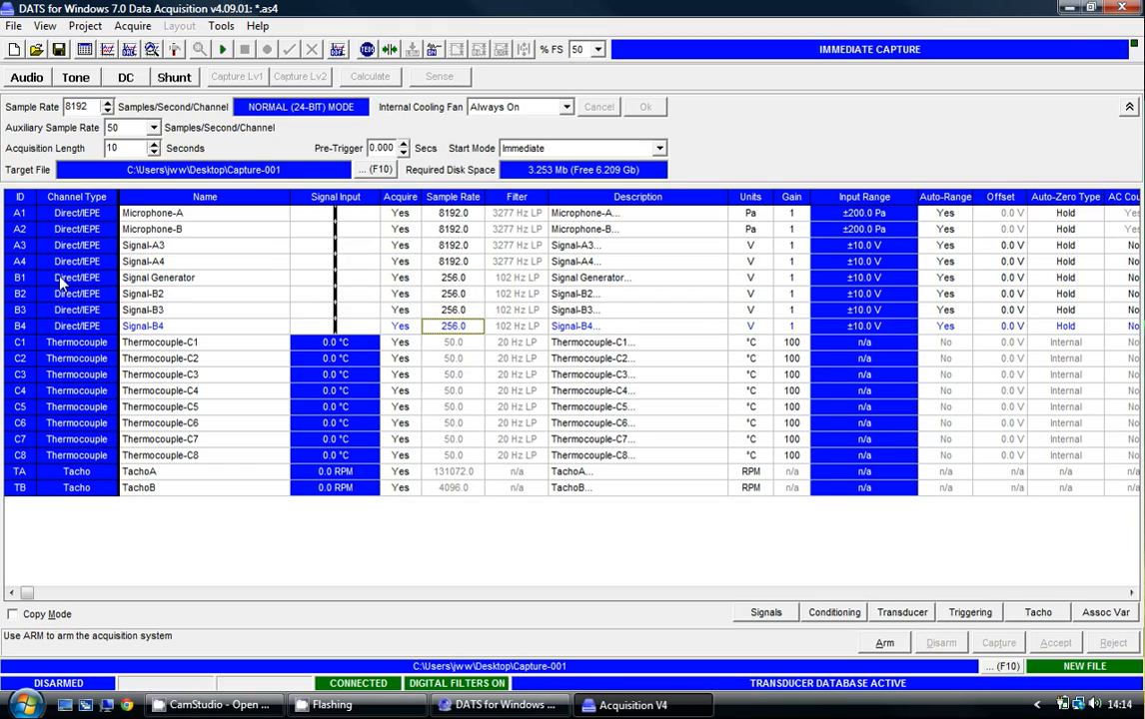
mouse_move(76, 310)
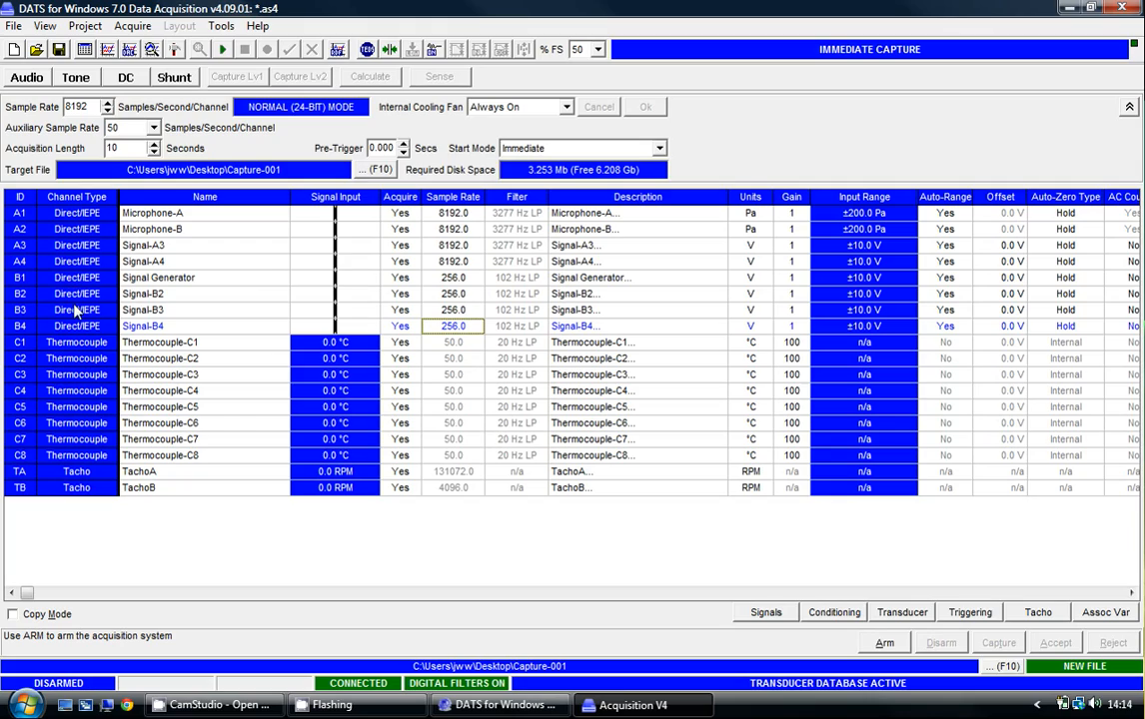
mouse_move(98, 226)
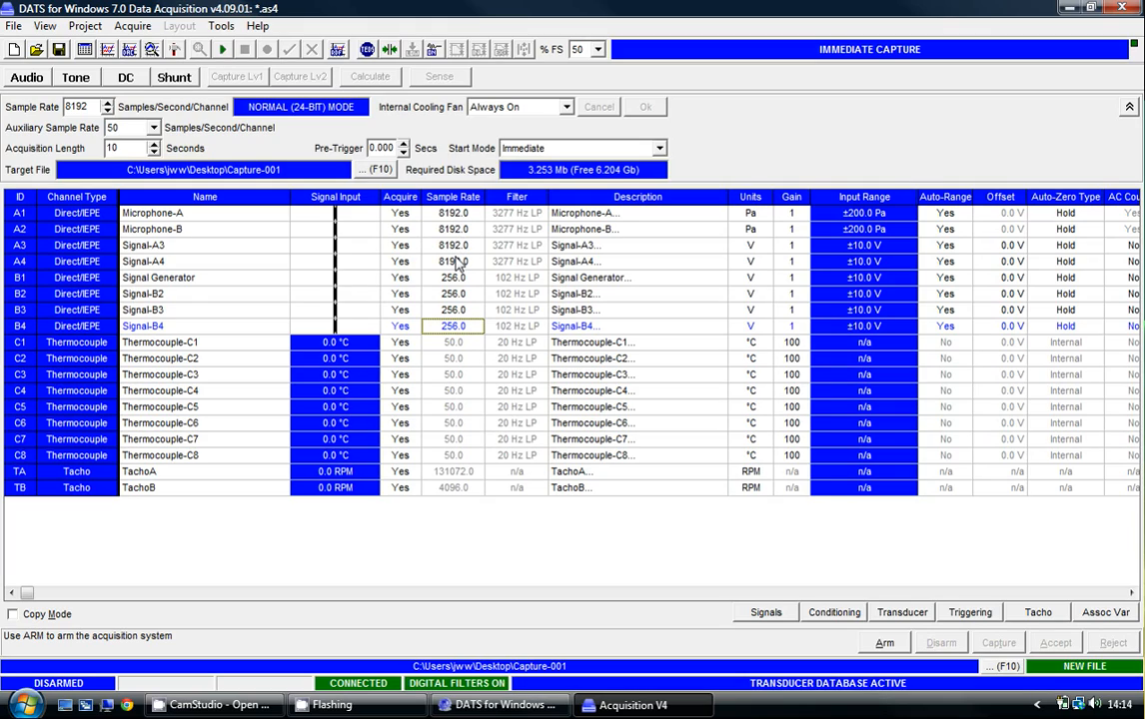
mouse_move(461, 288)
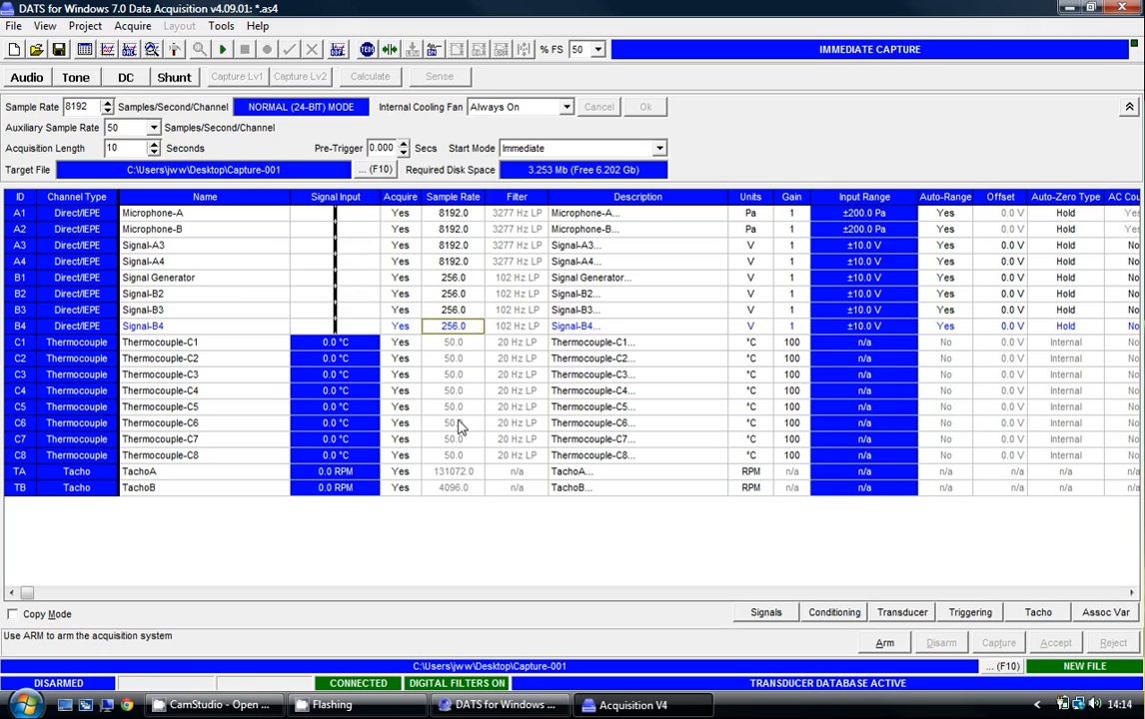
mouse_move(472, 348)
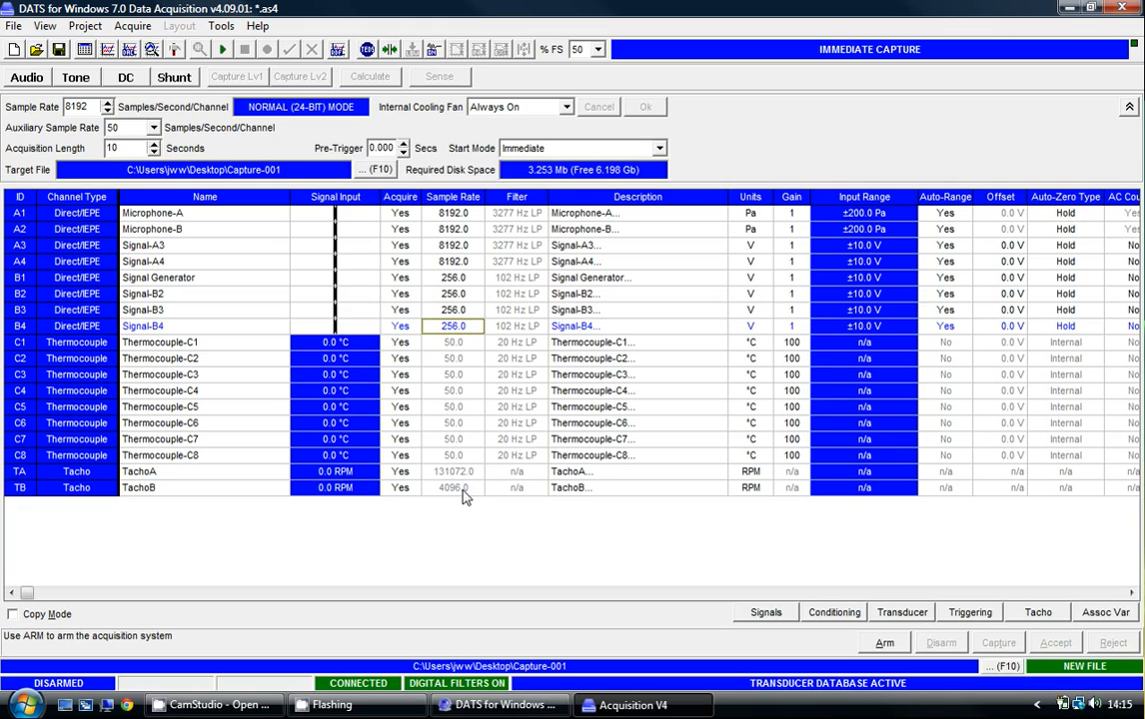
mouse_move(461, 224)
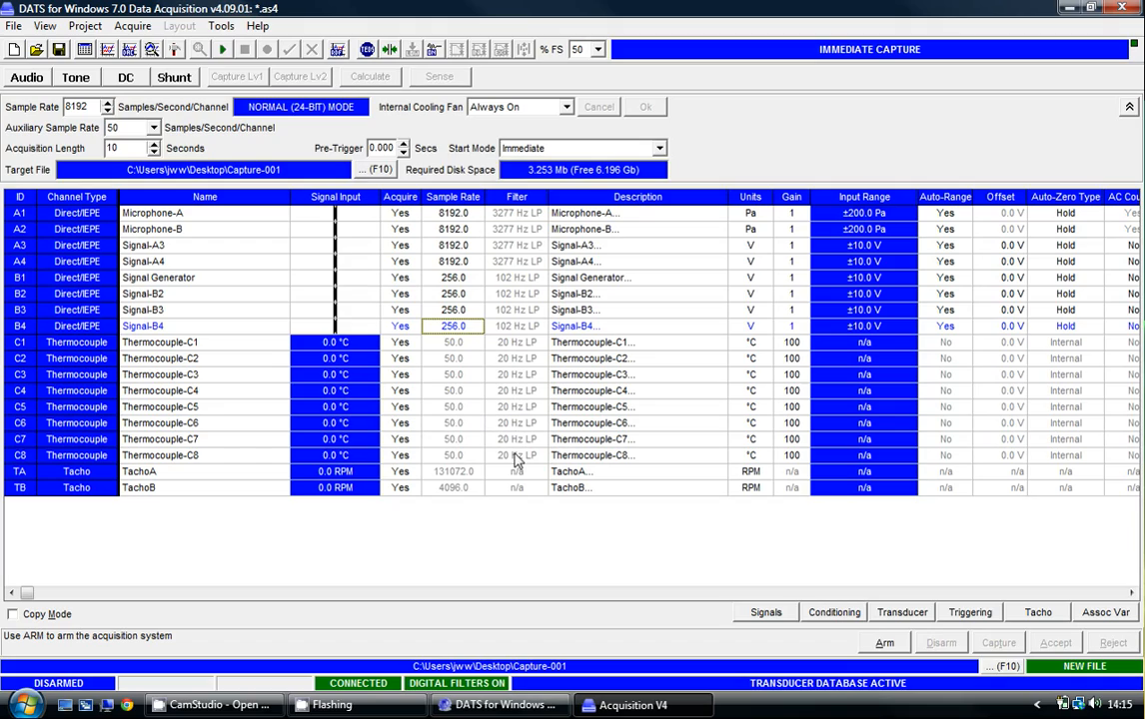
mouse_move(539, 238)
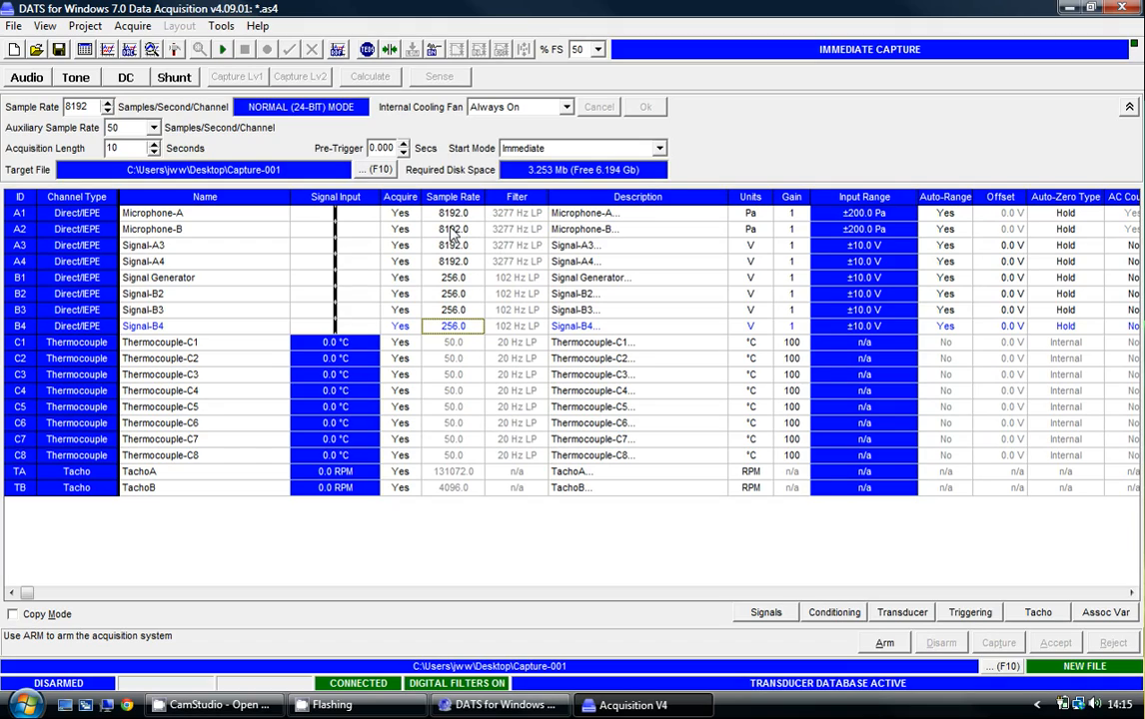
mouse_move(510, 272)
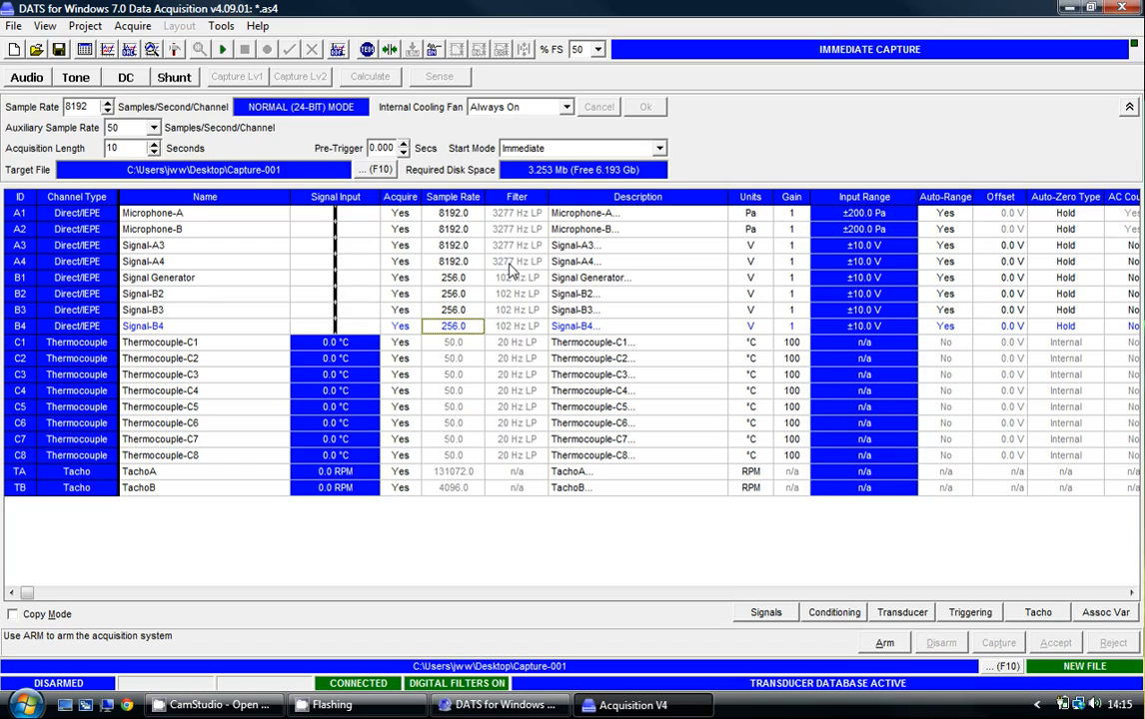
mouse_move(512, 261)
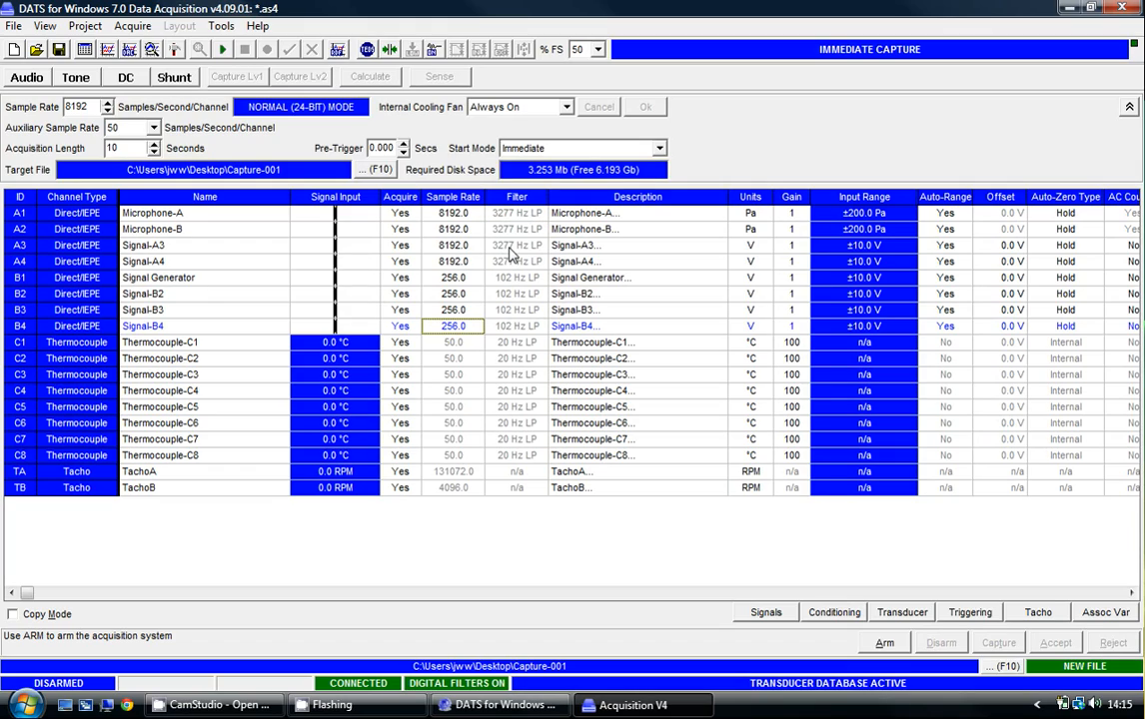
mouse_move(515, 288)
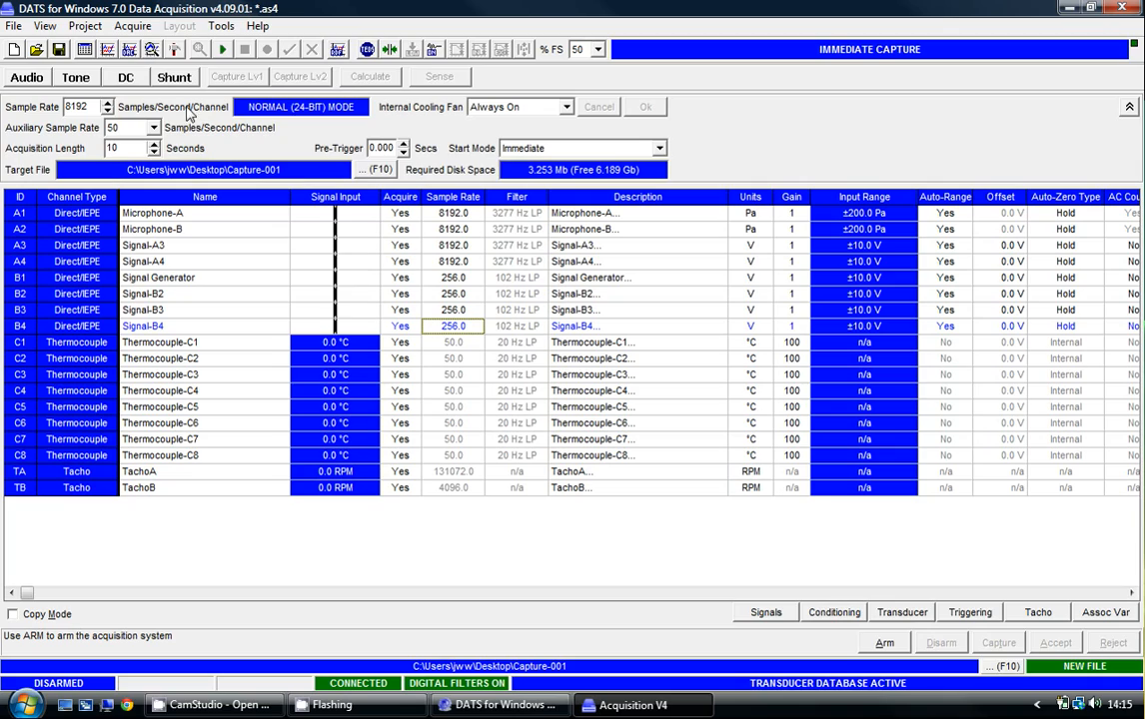
Save the acquisition set-up on the Desktop as Setup.as4.
click(14, 24)
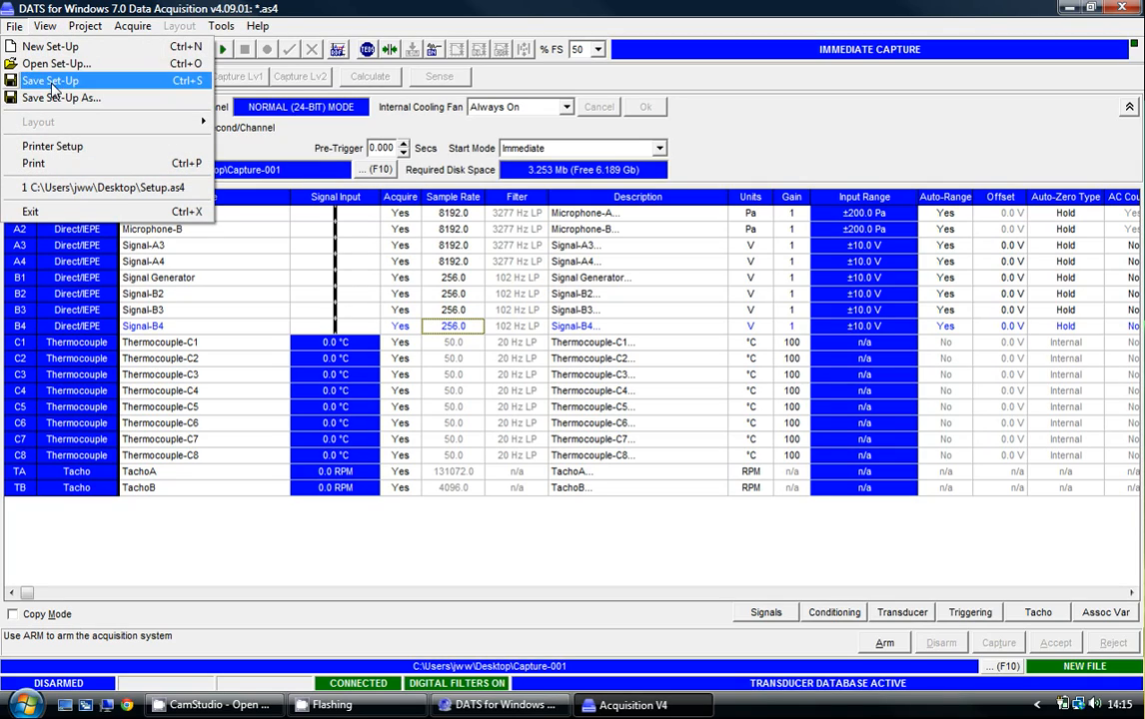
click(60, 96)
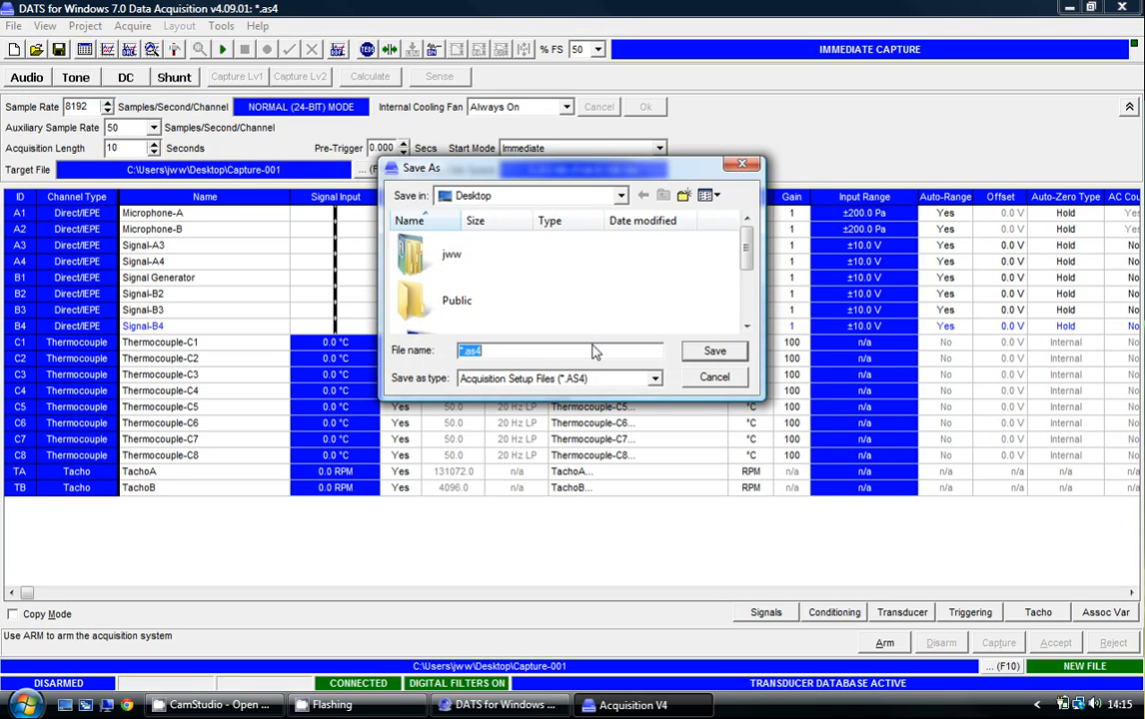
text(Setup)
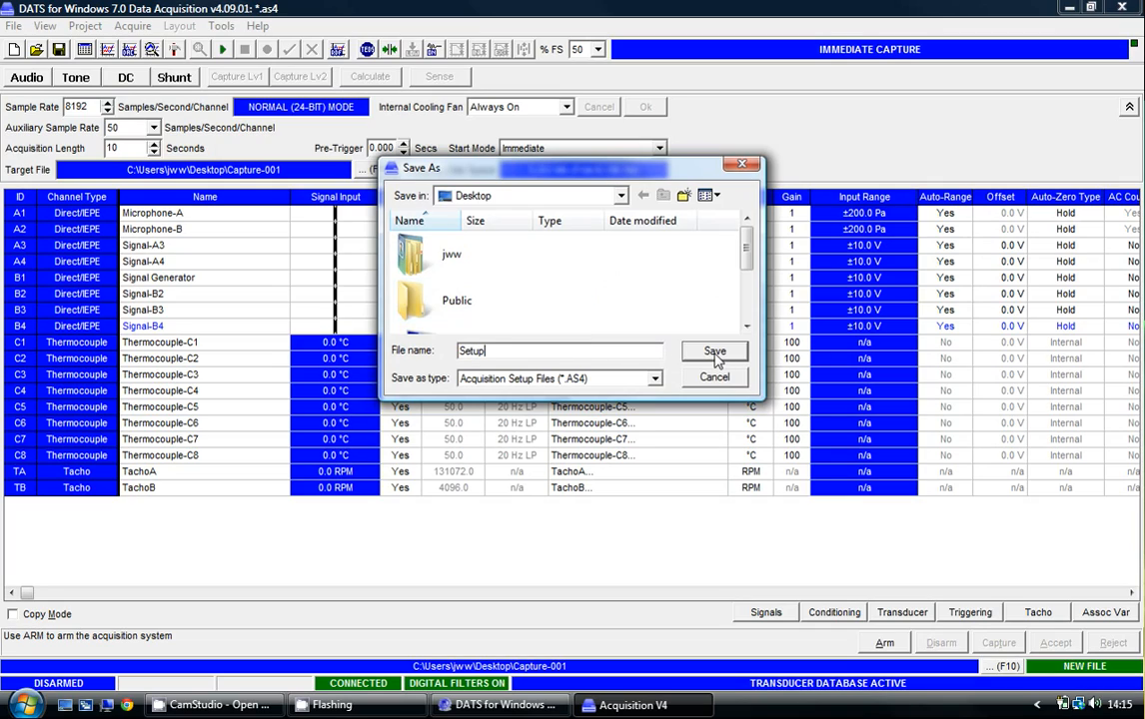
click(715, 351)
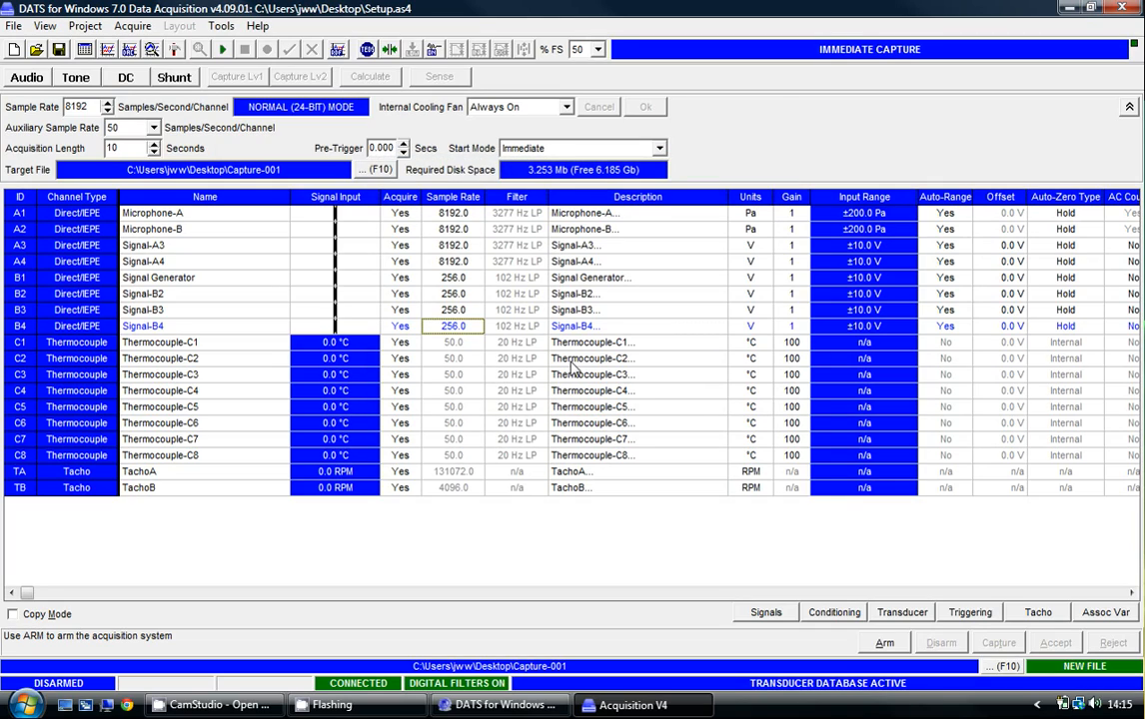
mouse_move(387, 324)
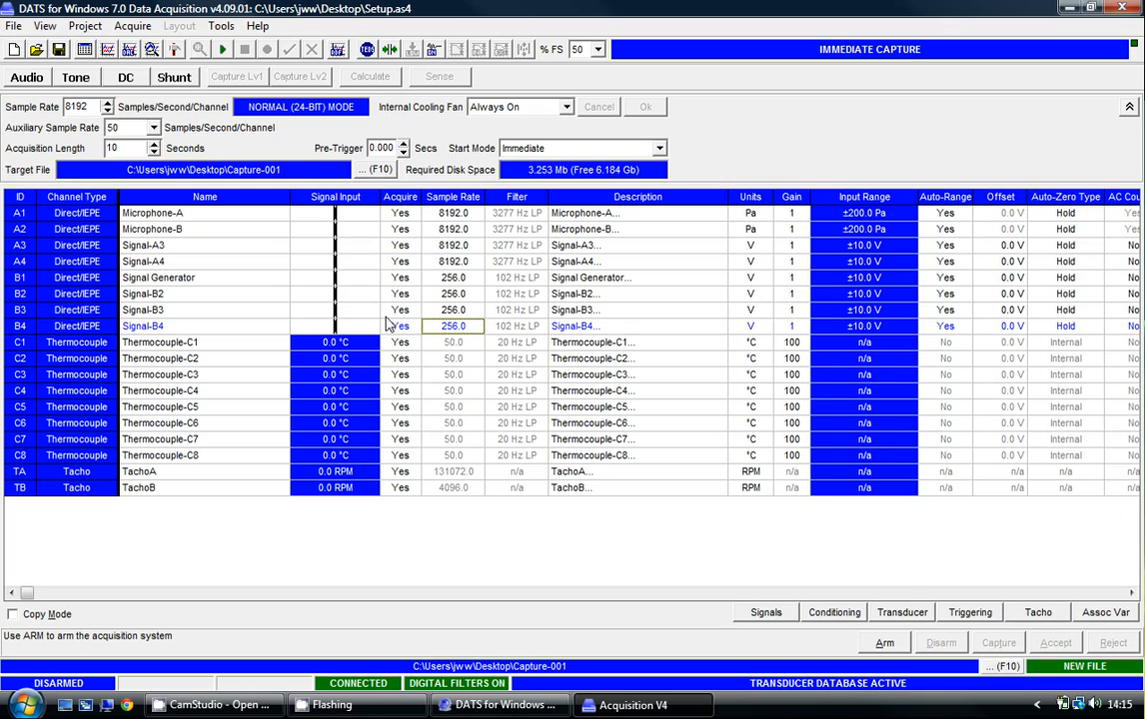
mouse_move(376, 199)
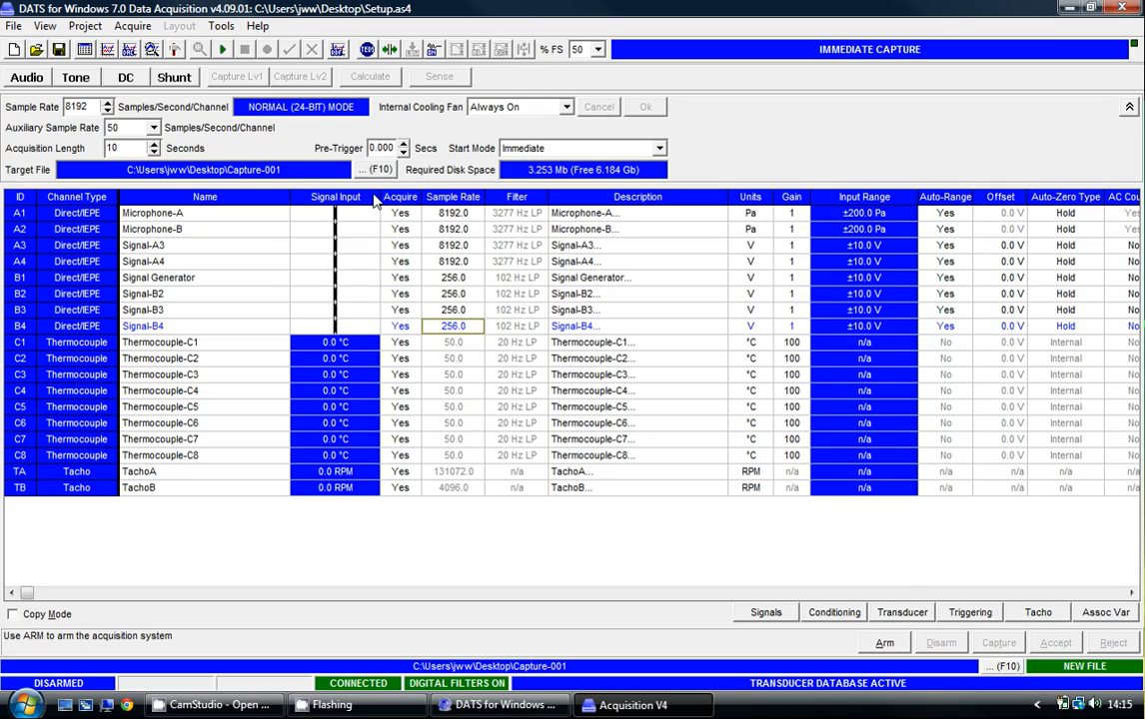